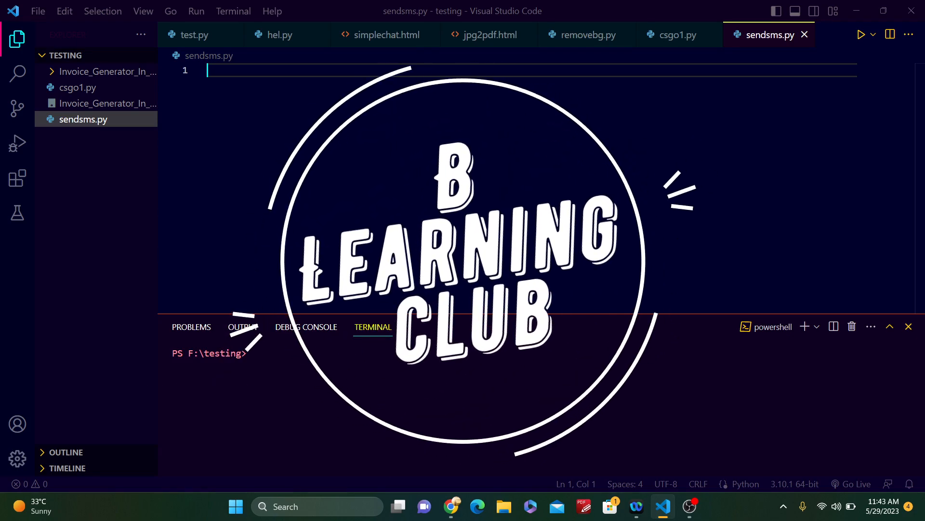
mouse_move(347, 198)
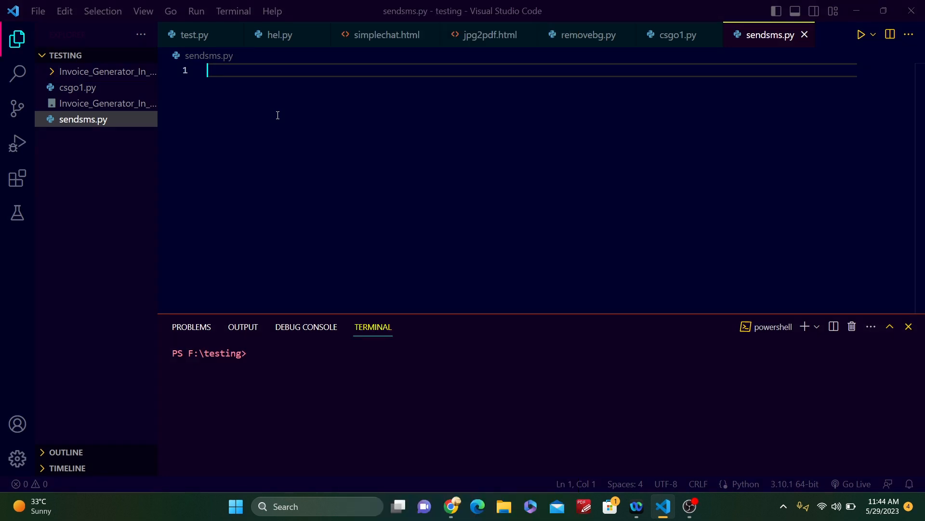
- Add 'import requests' as the first line of sendsms.py
type("imp")
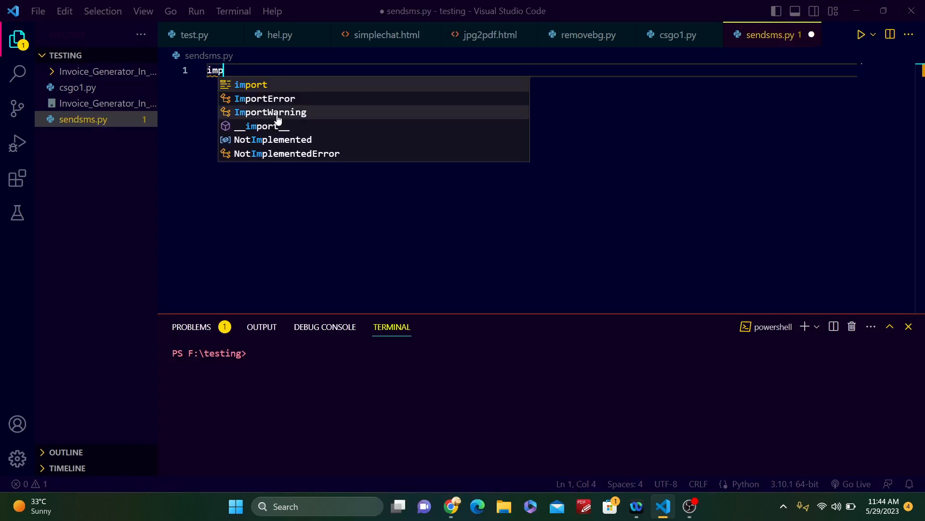
key("Tab")
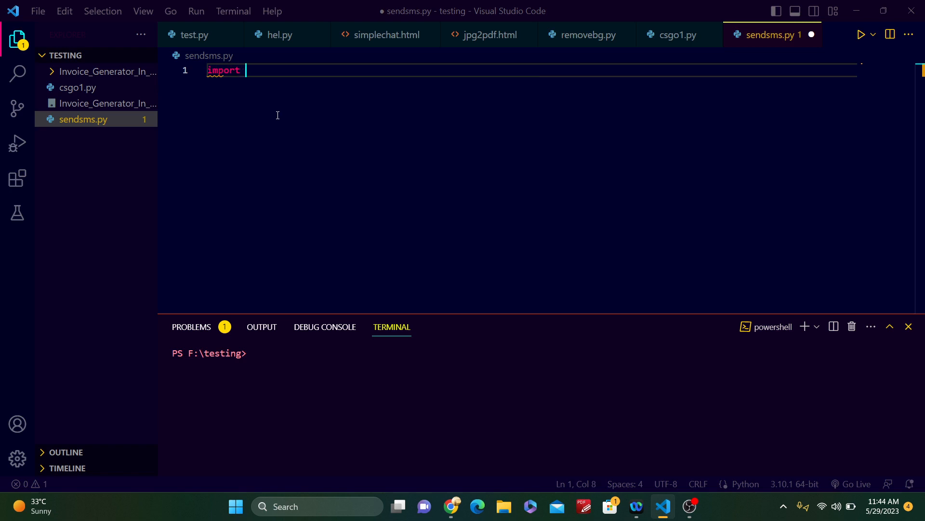
type("requests")
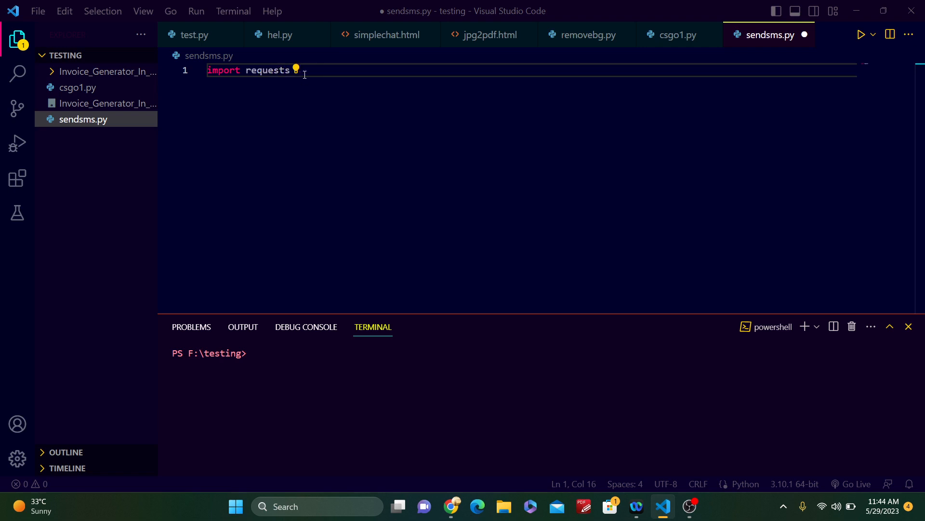
double_click(269, 69)
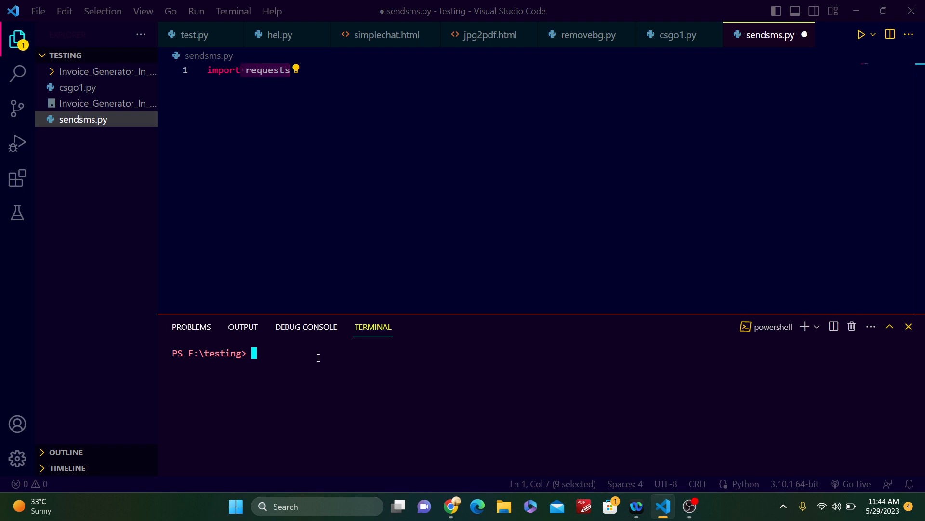
- Run 'pip install requests' (already installed) and bring up the TextFlow SMS API docs
type("pip in")
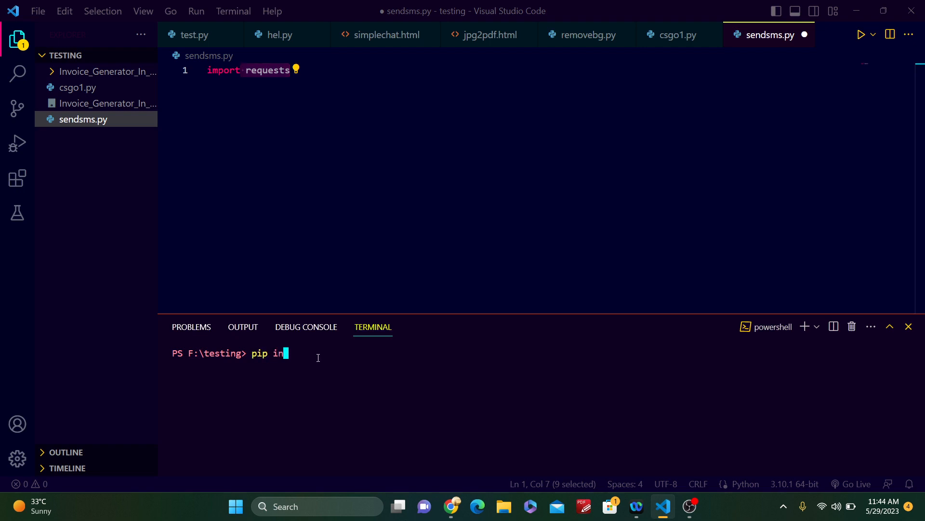
type("stall re")
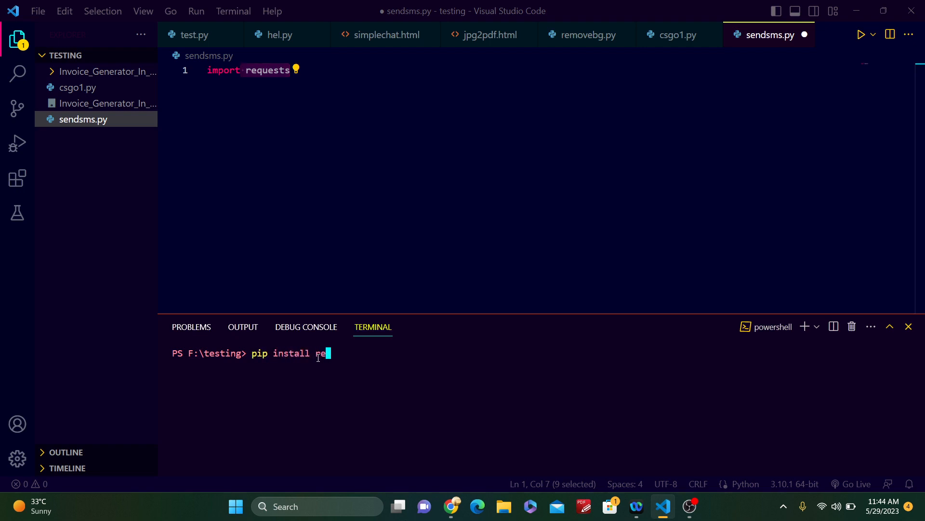
type("quests")
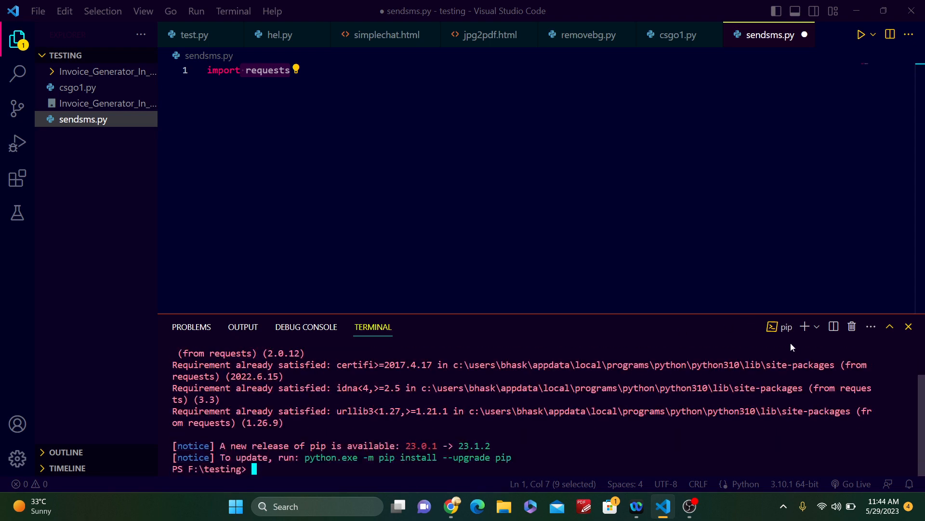
left_click(908, 326)
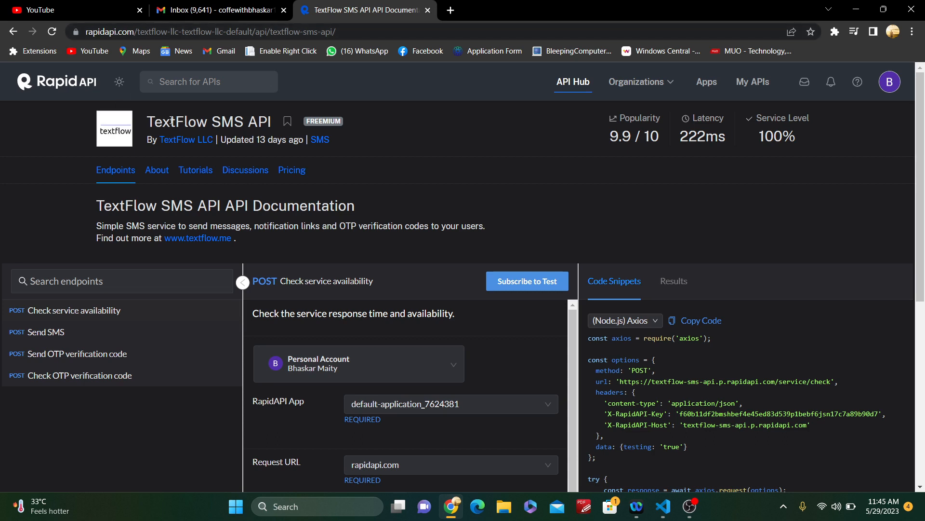
- Drag across the TextFlow SMS API page's tab area toward Pricing
left_click_drag(152, 121, 224, 122)
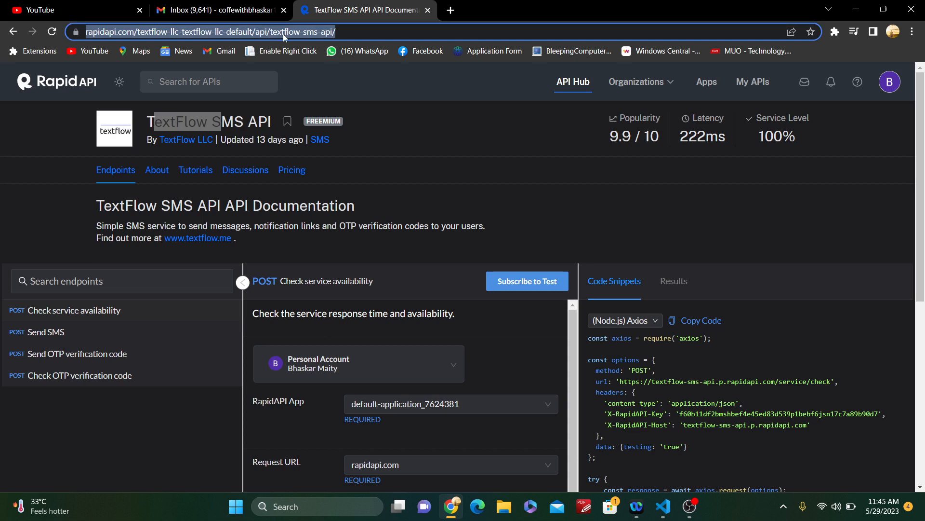
mouse_move(413, 263)
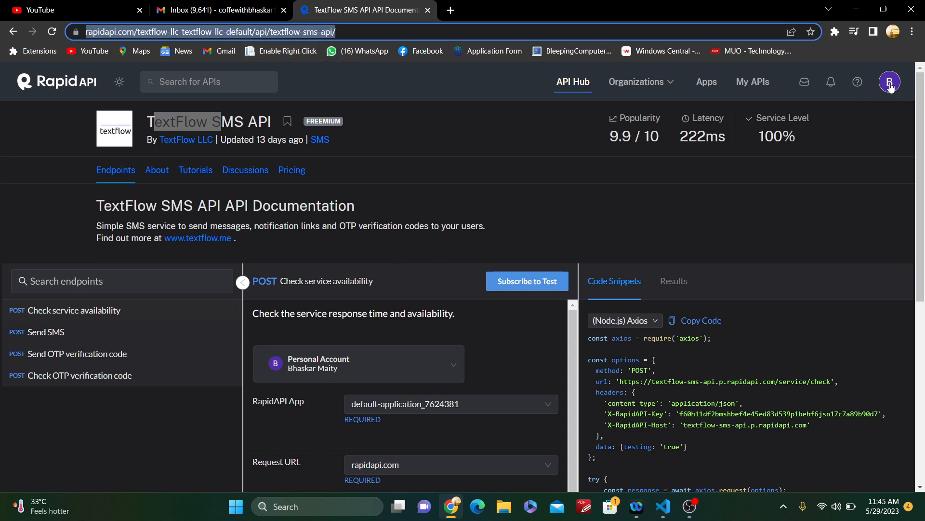
mouse_move(889, 82)
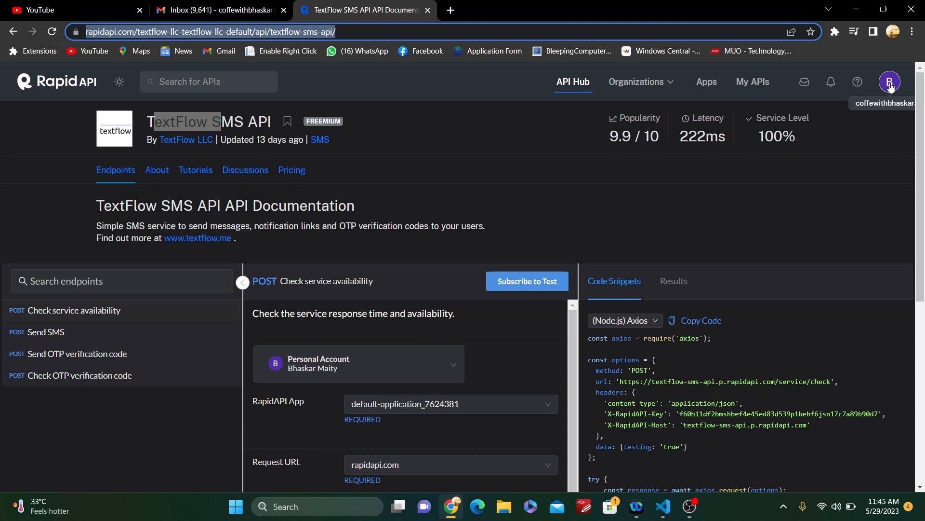
mouse_move(558, 216)
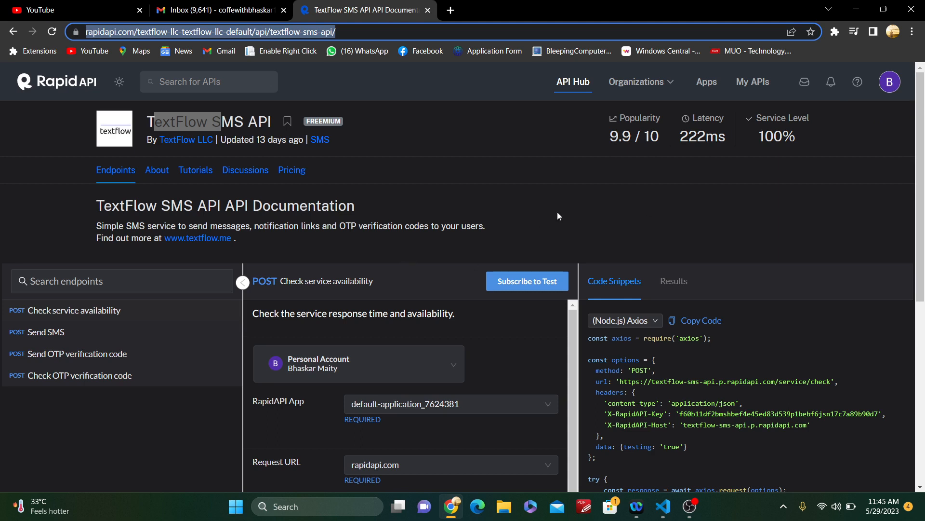
mouse_move(384, 246)
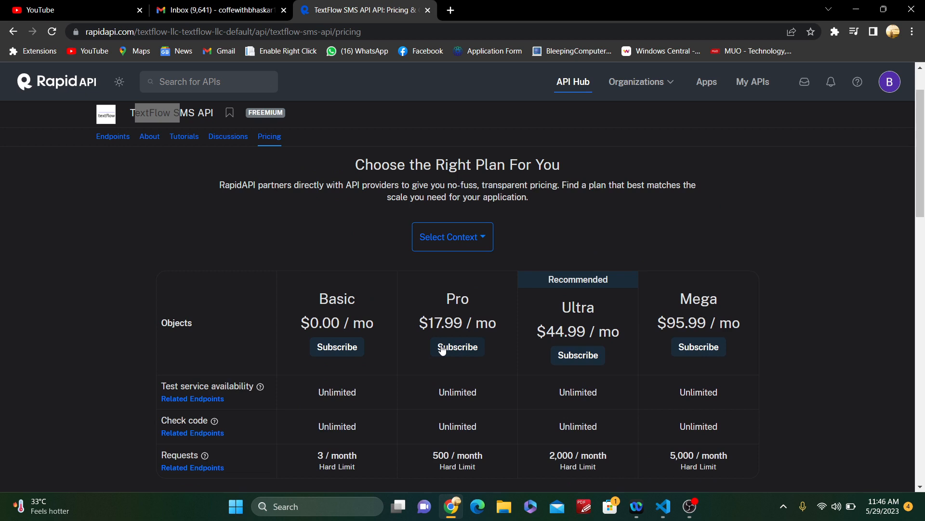
- Scroll the pricing table and subscribe to the free Basic $0.00 plan
scroll("down", 3)
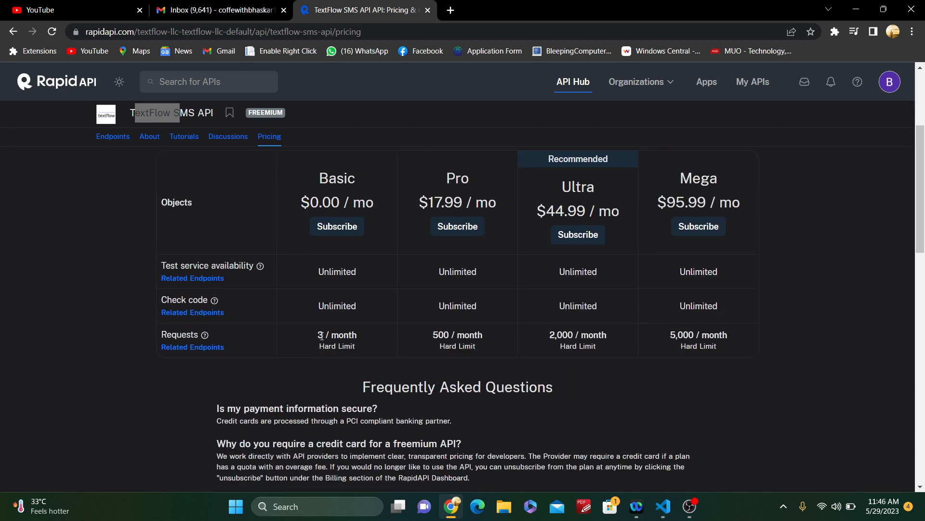
mouse_move(506, 364)
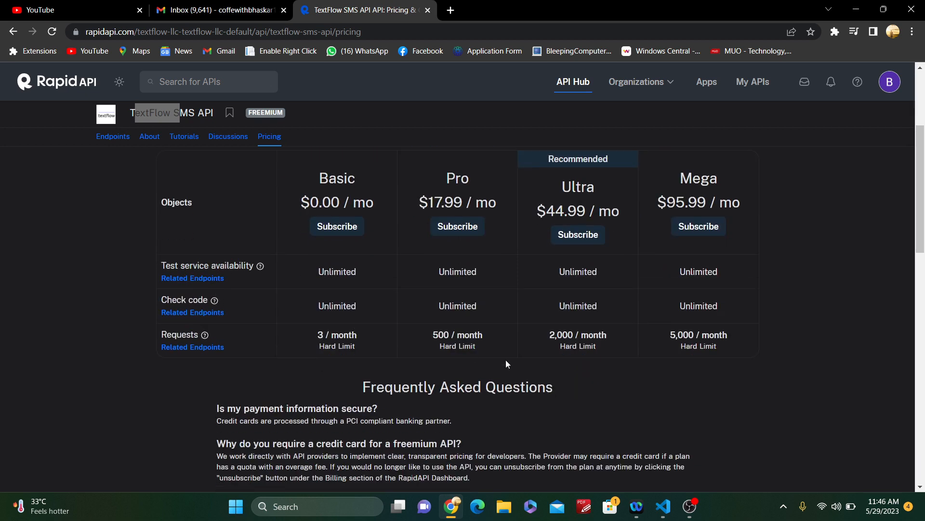
mouse_move(475, 344)
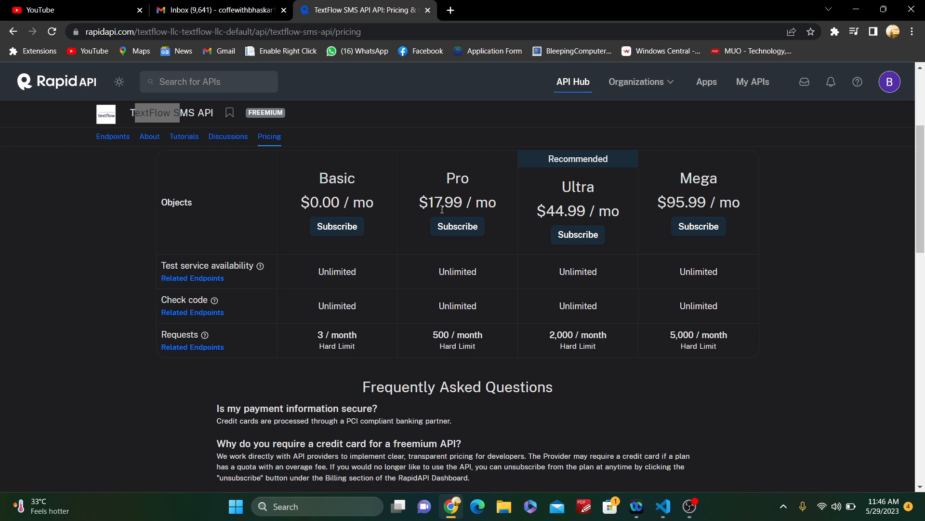
mouse_move(465, 171)
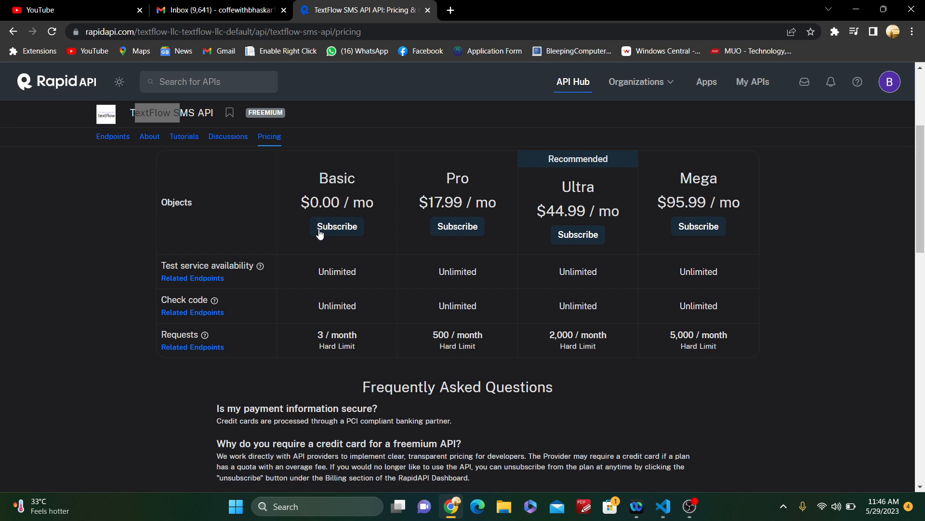
left_click(336, 226)
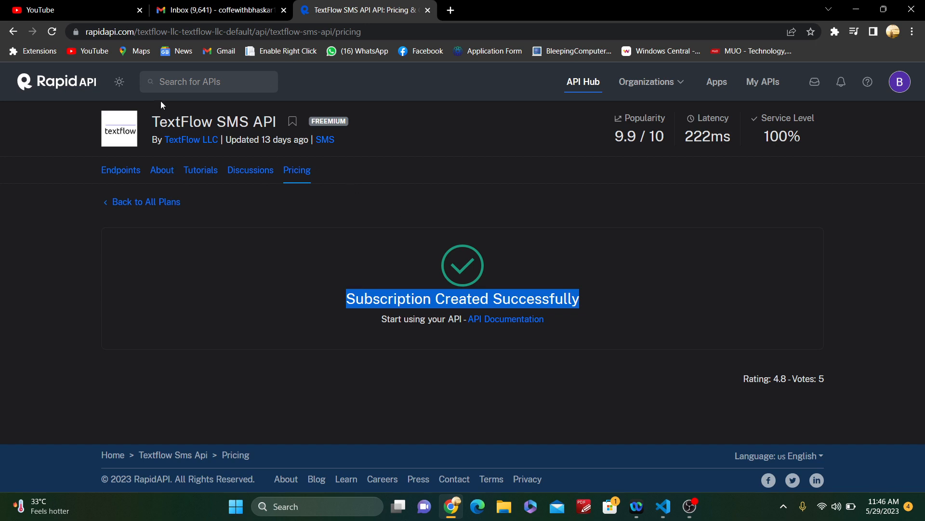
- Return to the TextFlow SMS API documentation, then bring sendsms.py back to the front
left_click(120, 170)
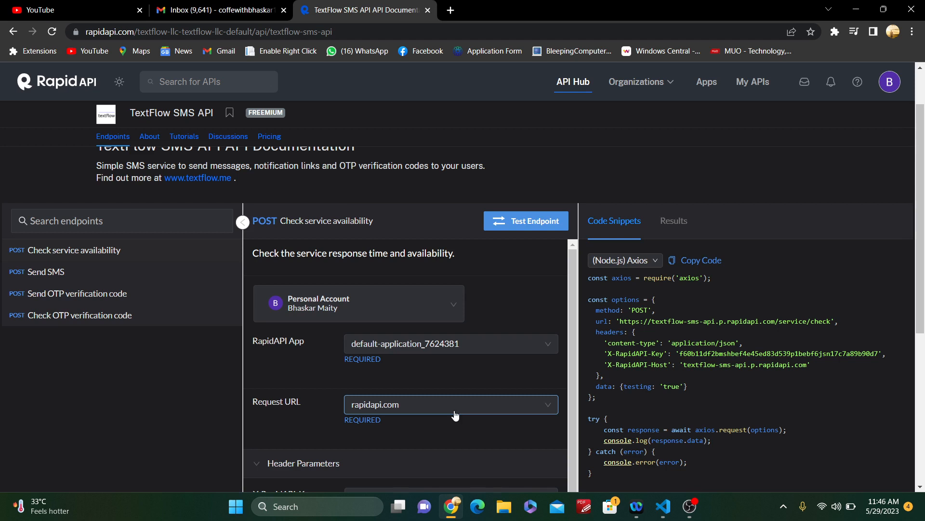
left_click(450, 405)
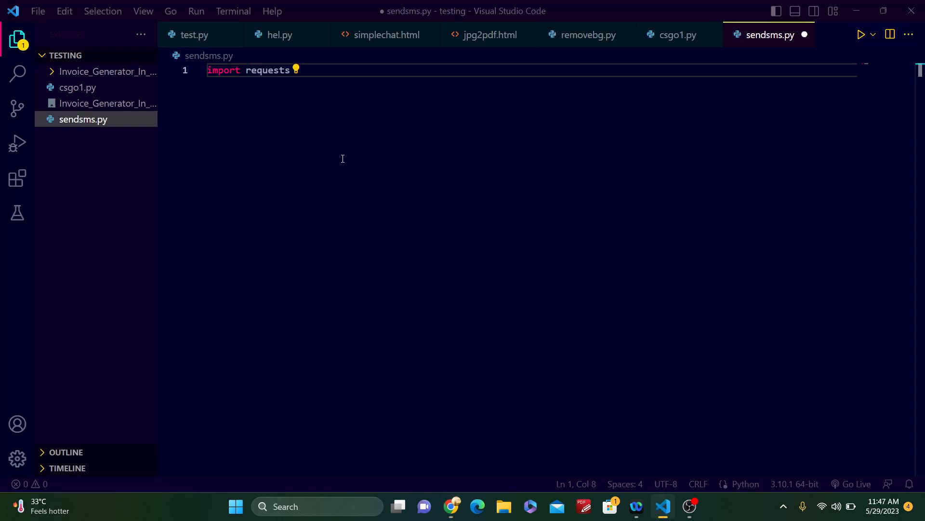
- Start a url= line in sendsms.py and copy the API base address from the snippet
key("Enter")
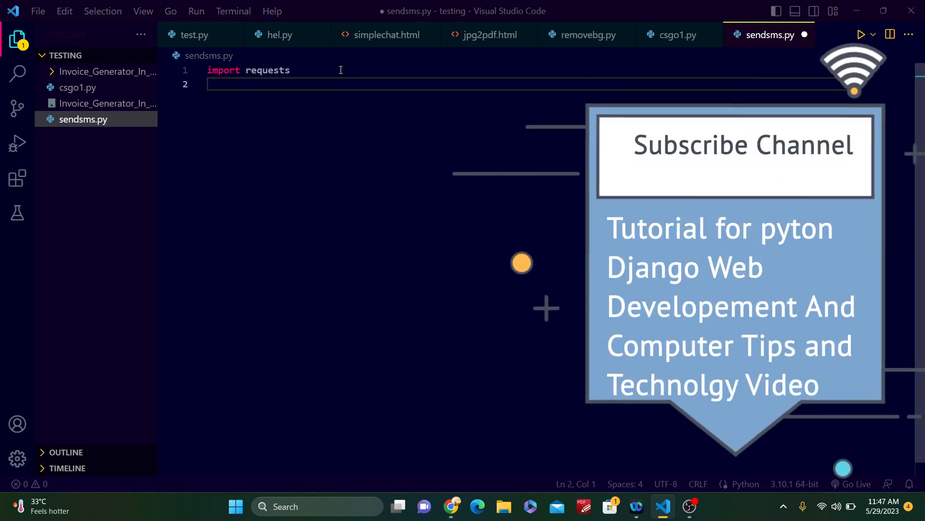
type("url")
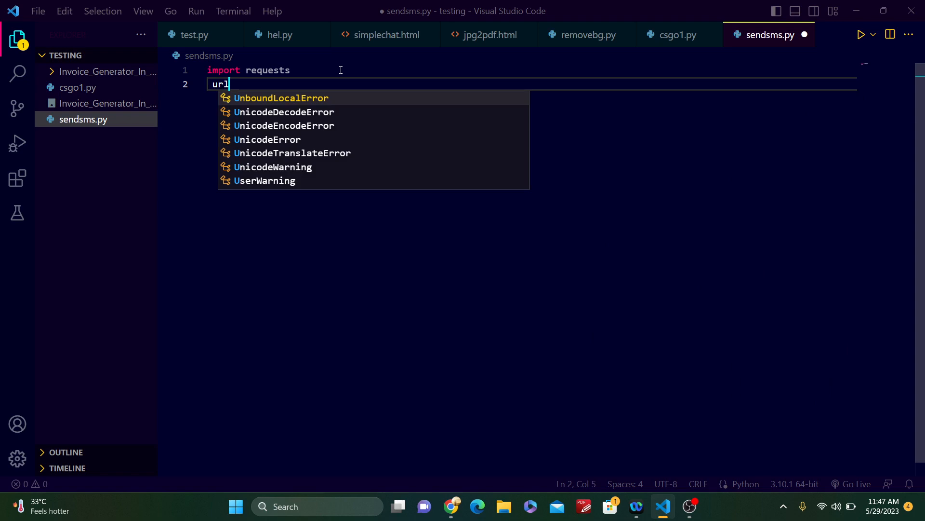
type("=")
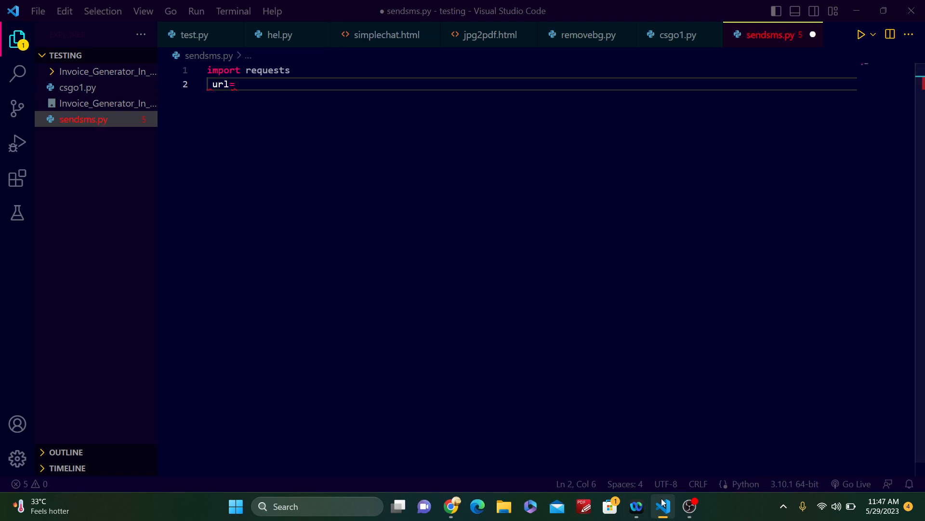
left_click(452, 506)
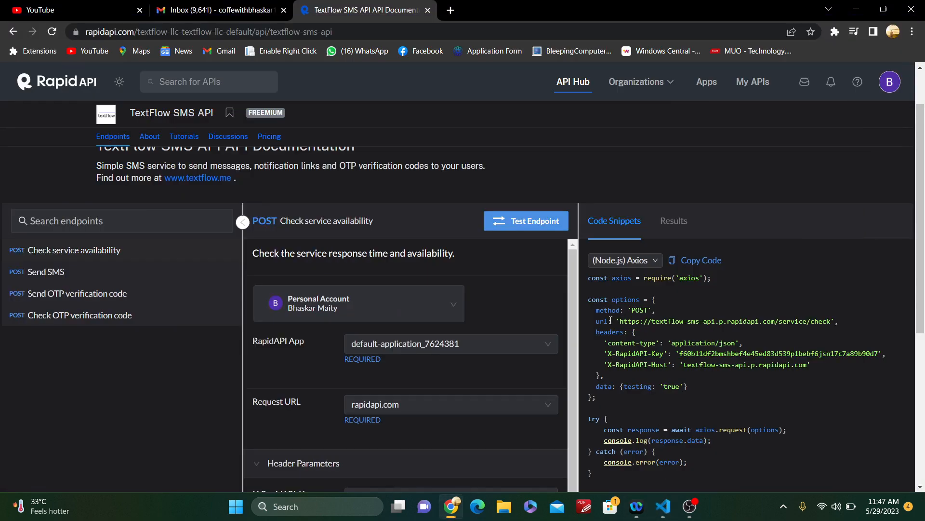
left_click_drag(616, 321, 735, 322)
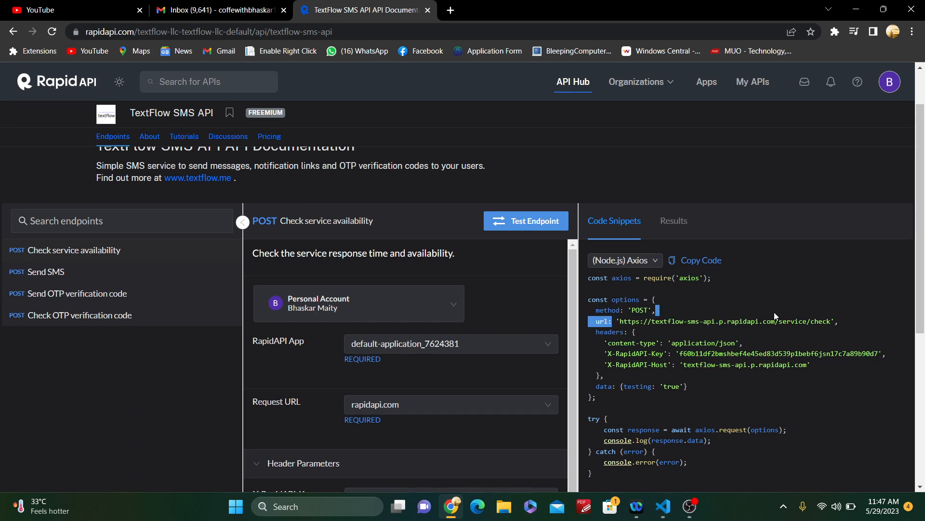
left_click_drag(618, 321, 782, 321)
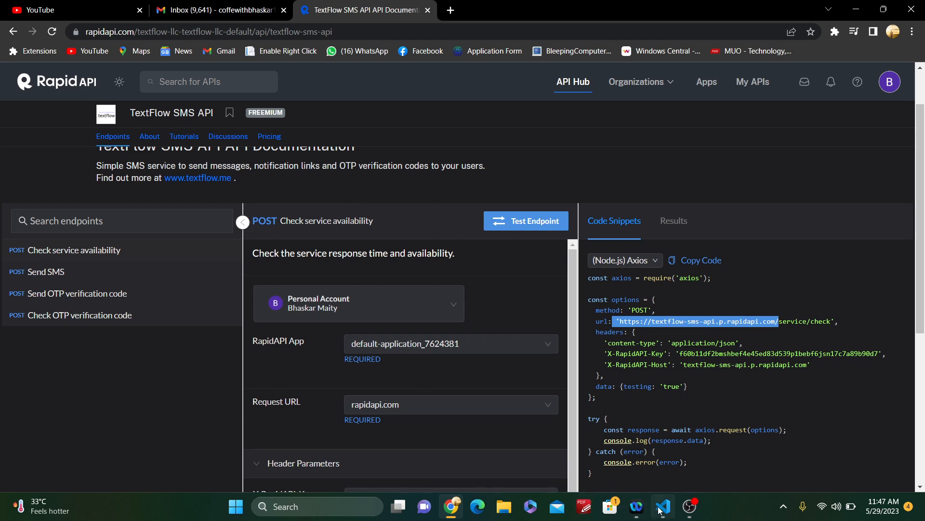
left_click(663, 506)
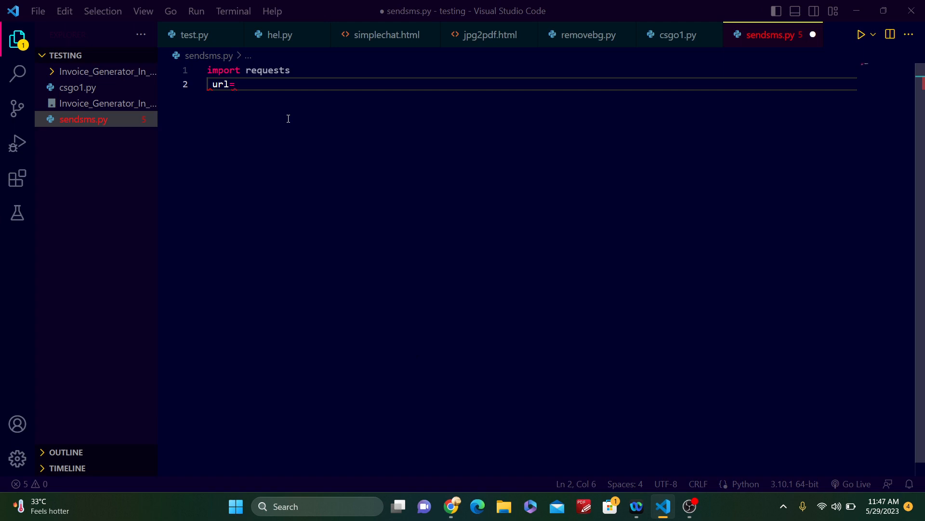
type("'https://textflow-sms-api.p.rapidapi.com/")
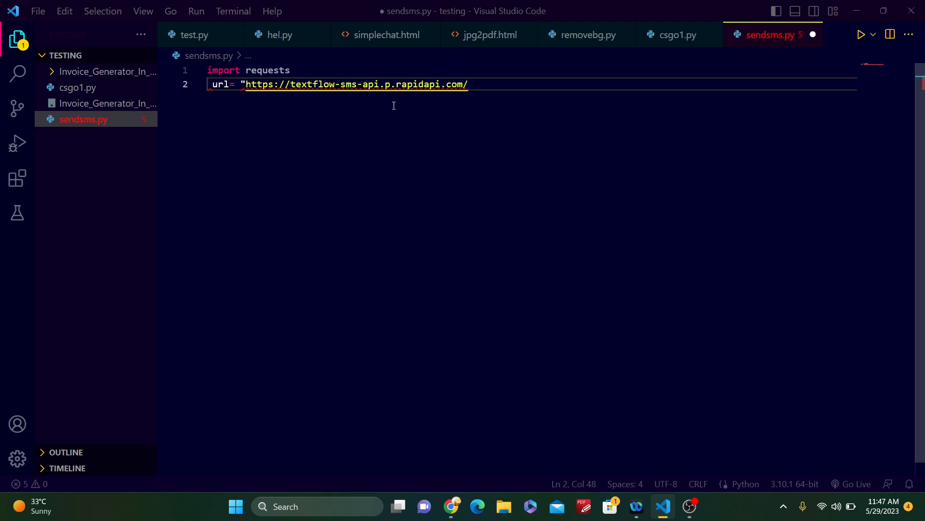
type("send")
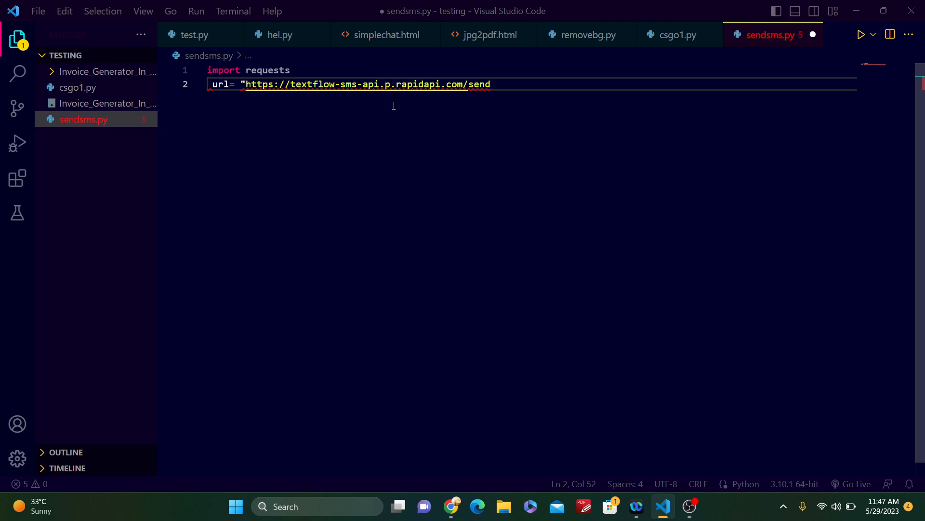
type("-")
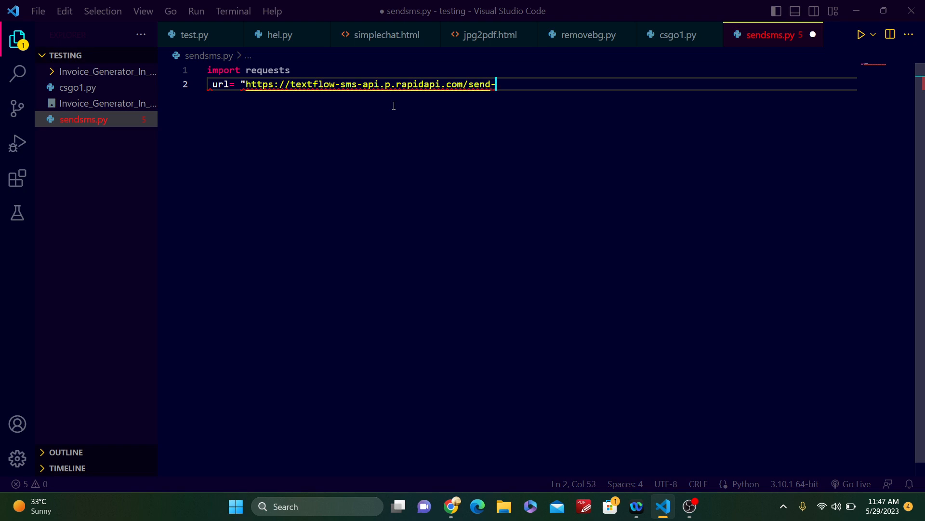
type("sms")
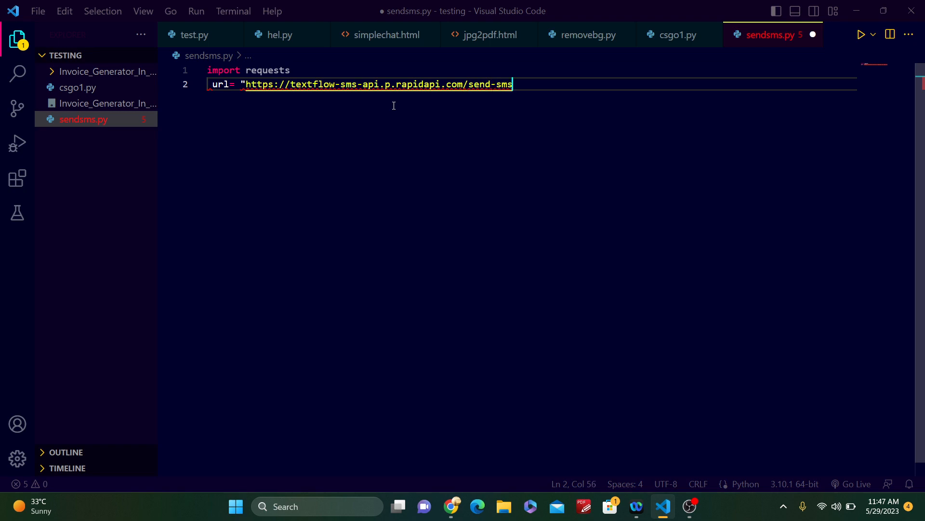
type("\"")
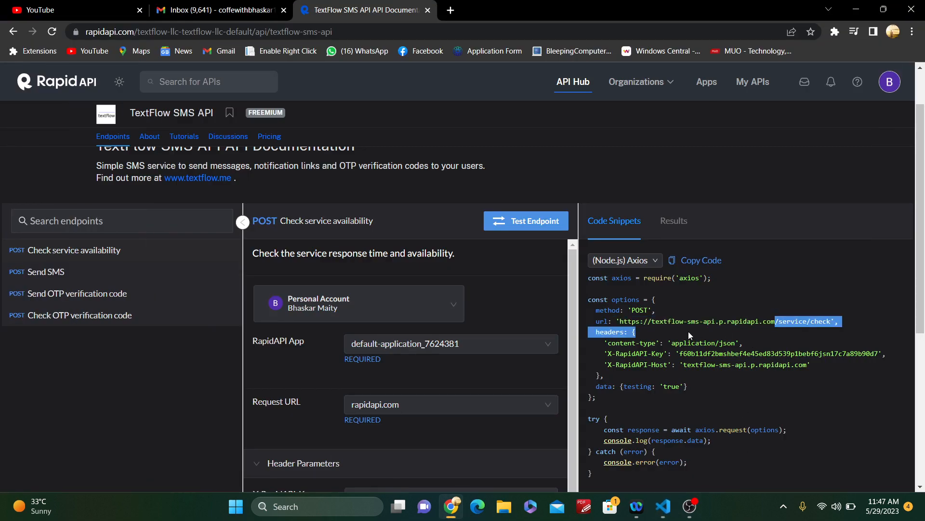
left_click(663, 506)
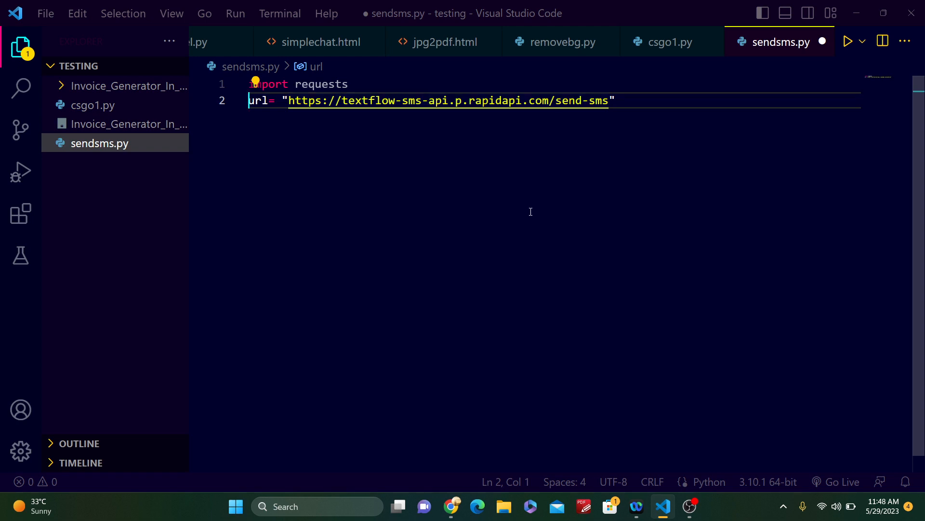
left_click(665, 100)
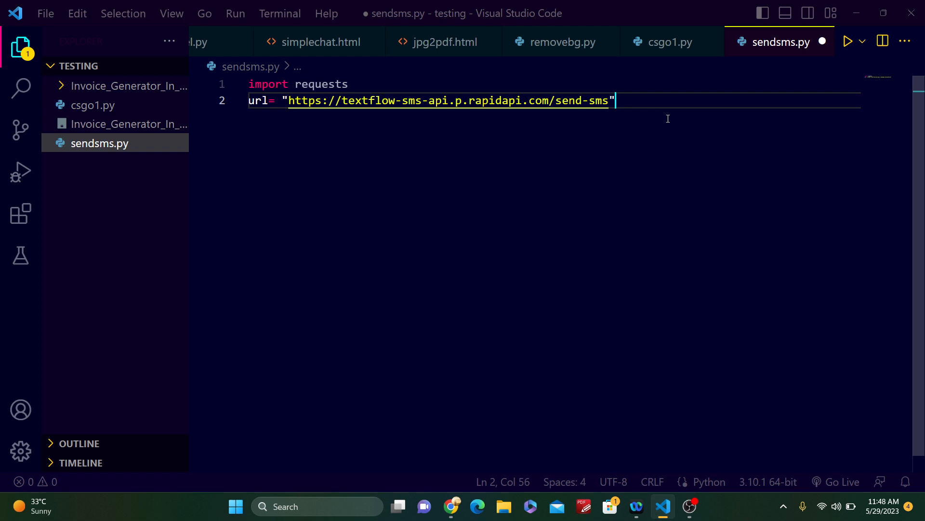
- Begin a payload dictionary with an empty "phone_number" entry
key("enter")
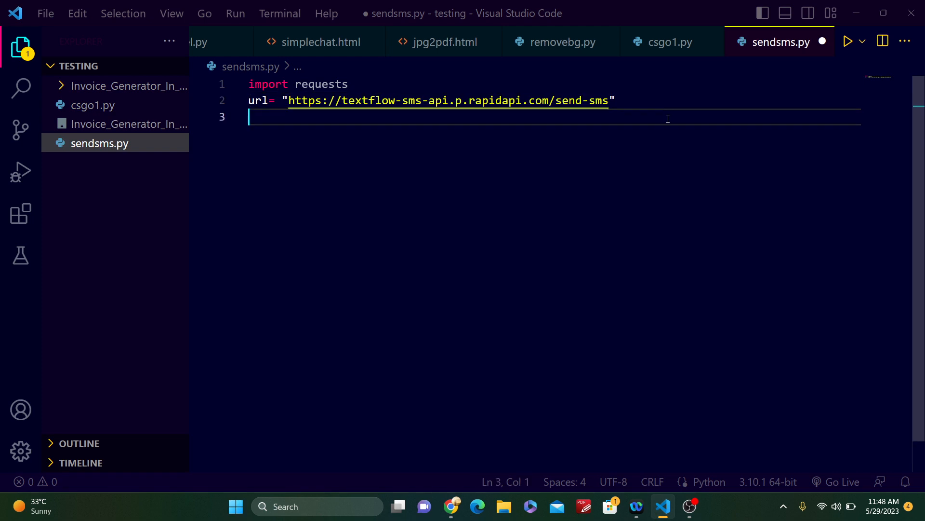
type("p")
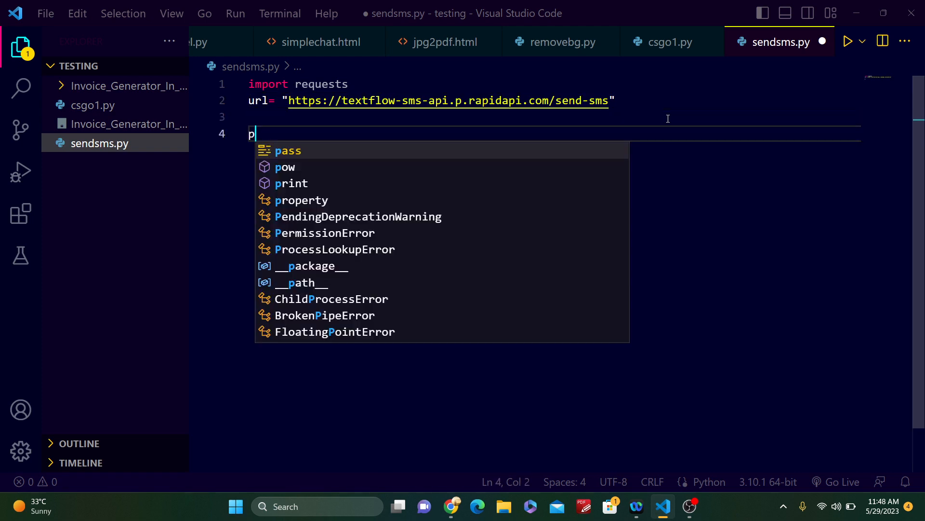
type("aylos")
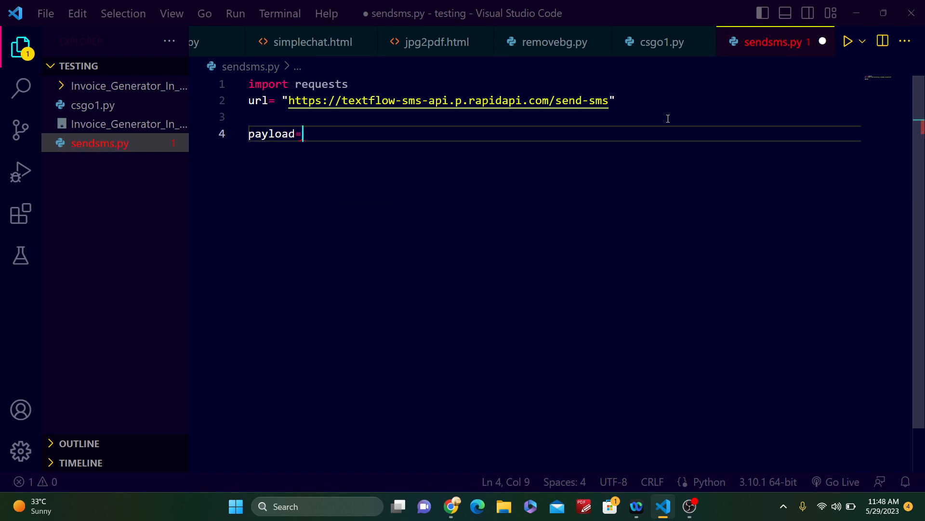
type("{")
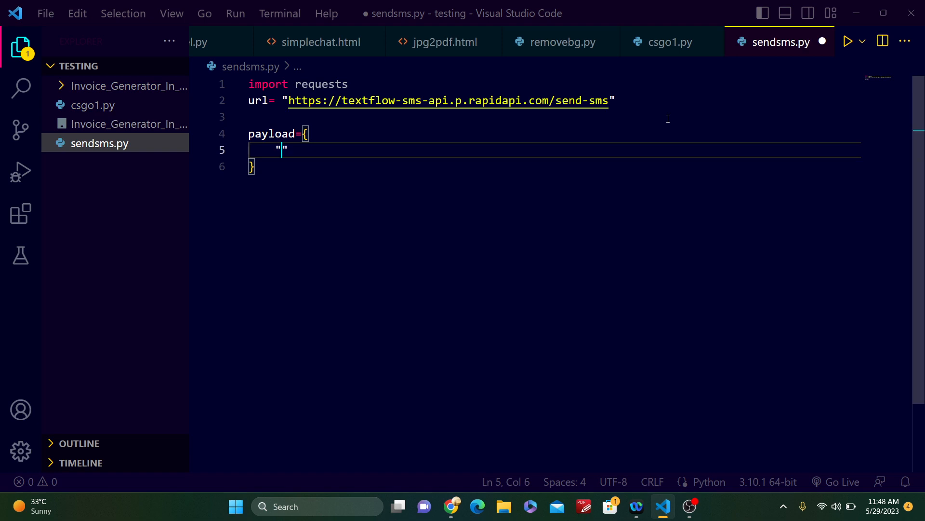
type("ph")
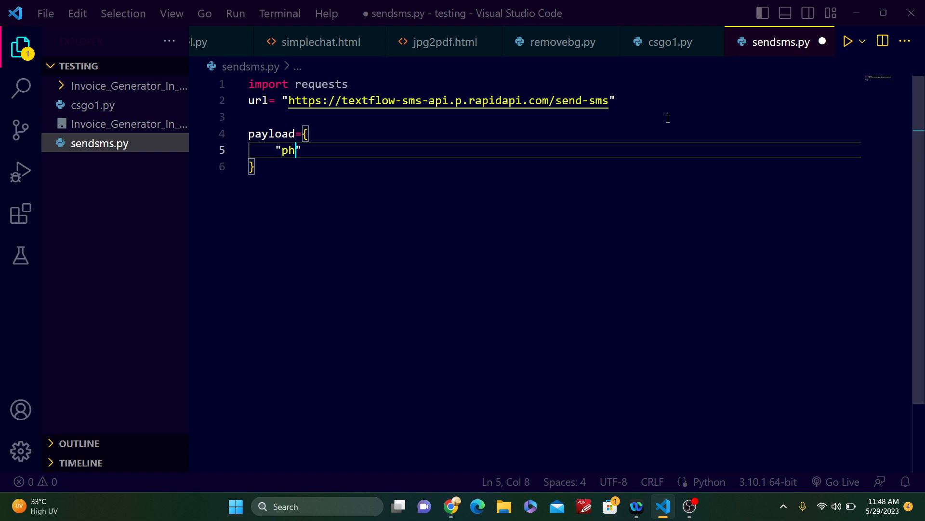
type("one")
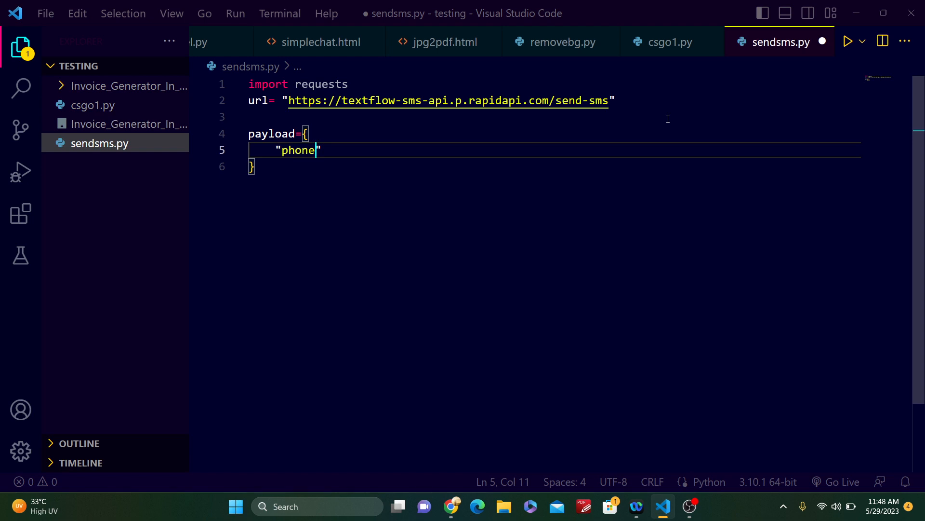
type("_numbe")
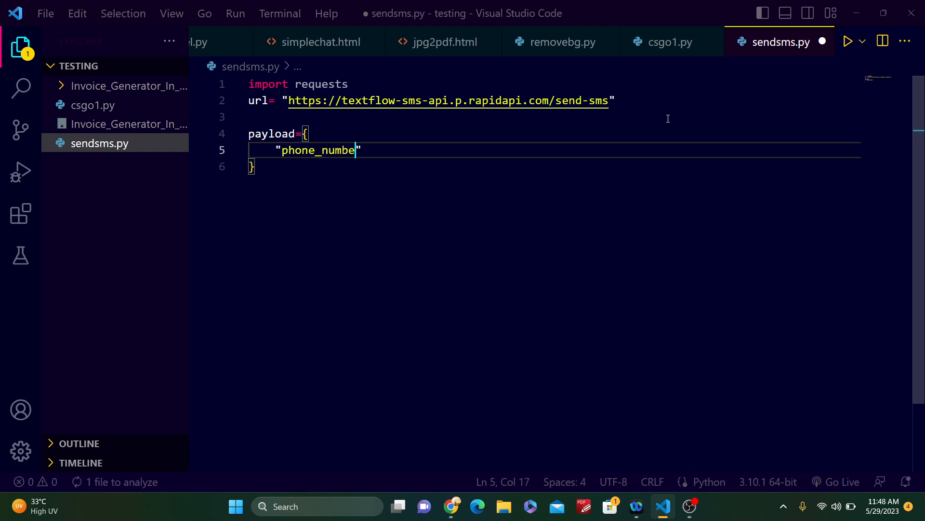
type("r")
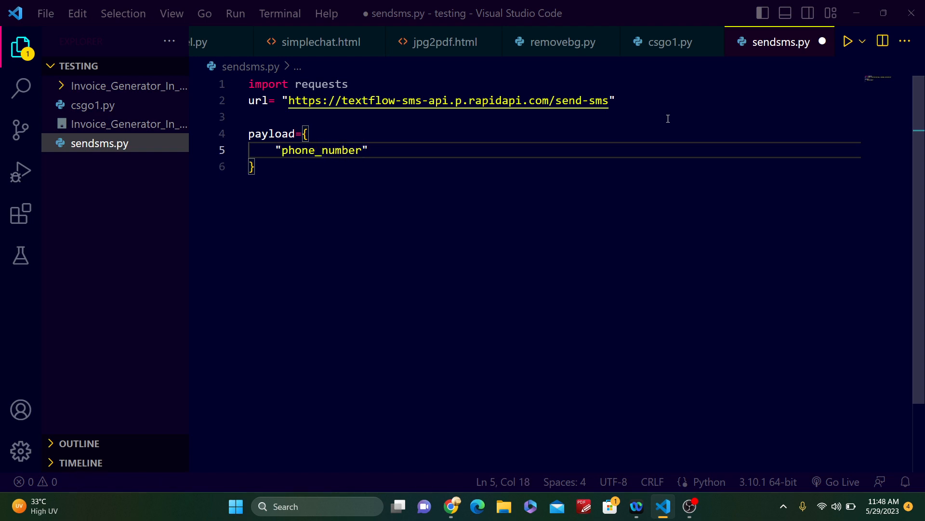
type(":")
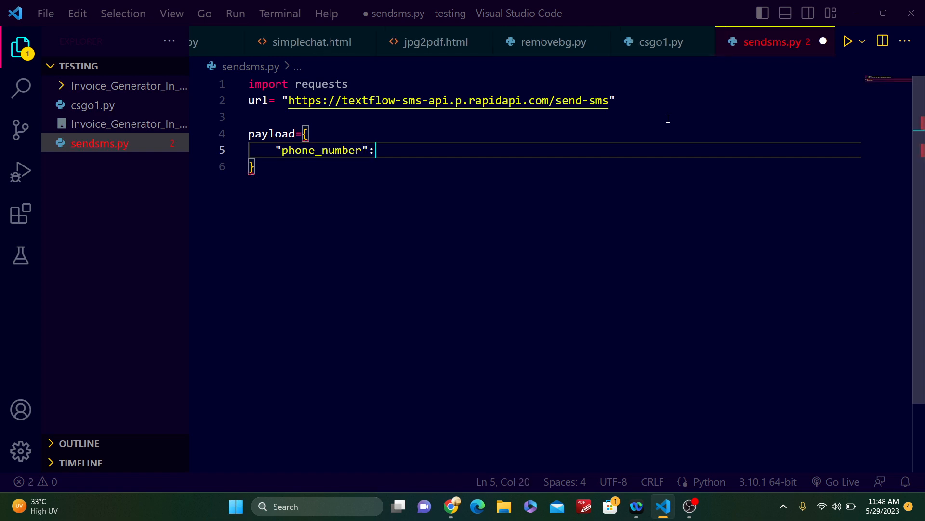
type("\"\"")
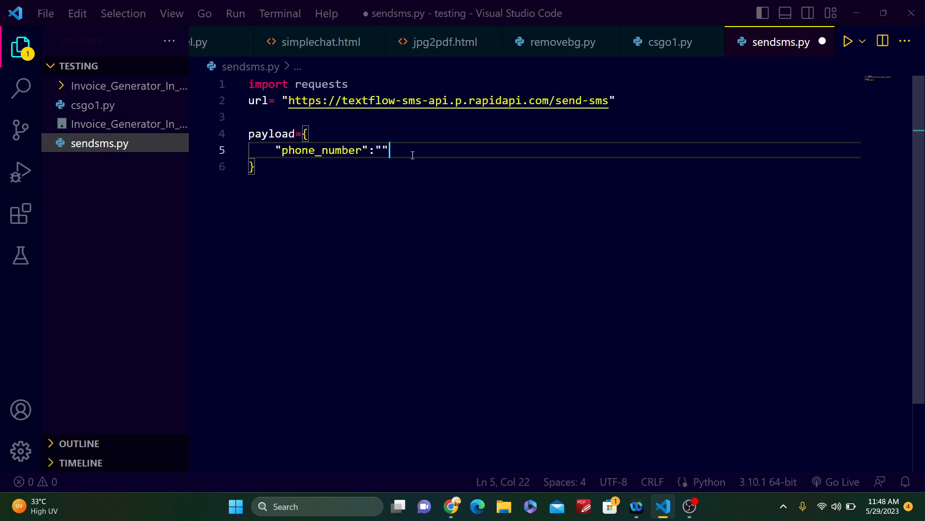
- Add an empty "text" entry to payload and open a new line below the block
key("enter")
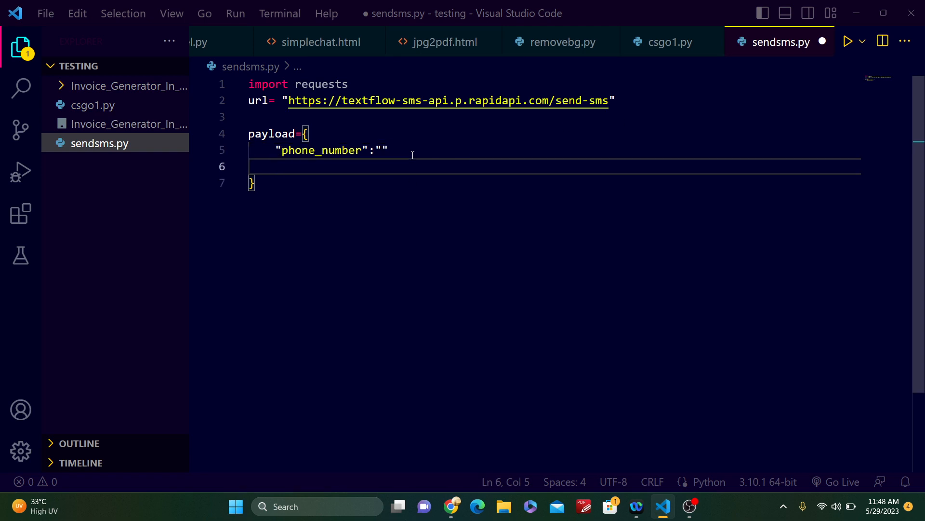
type("\"\"")
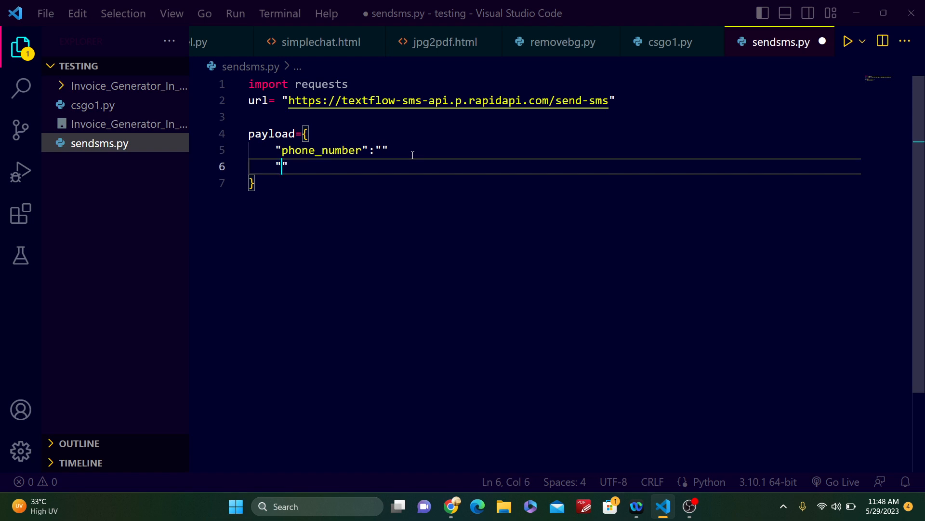
type("te")
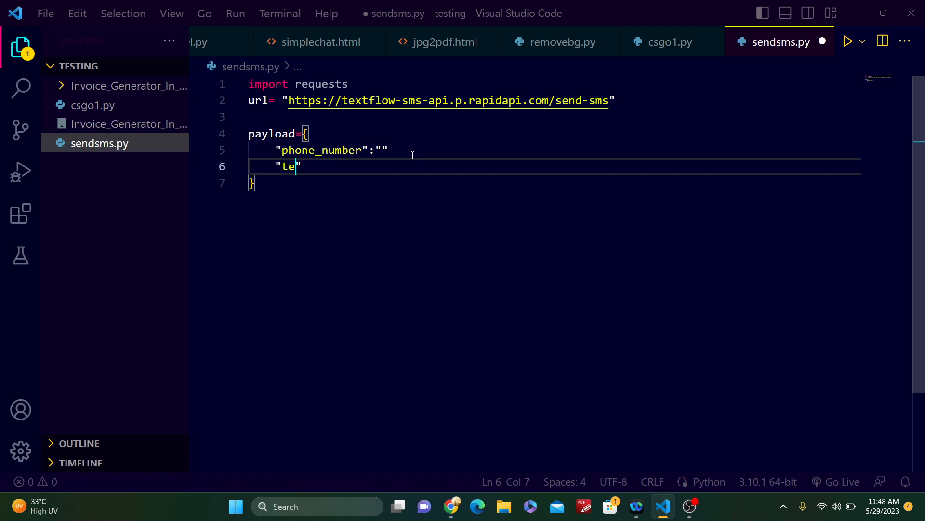
type("xt")
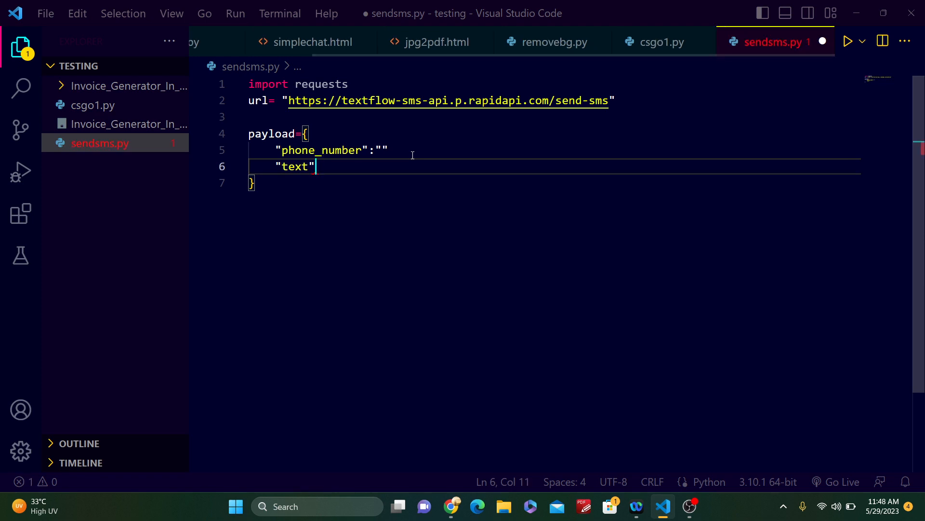
type(":")
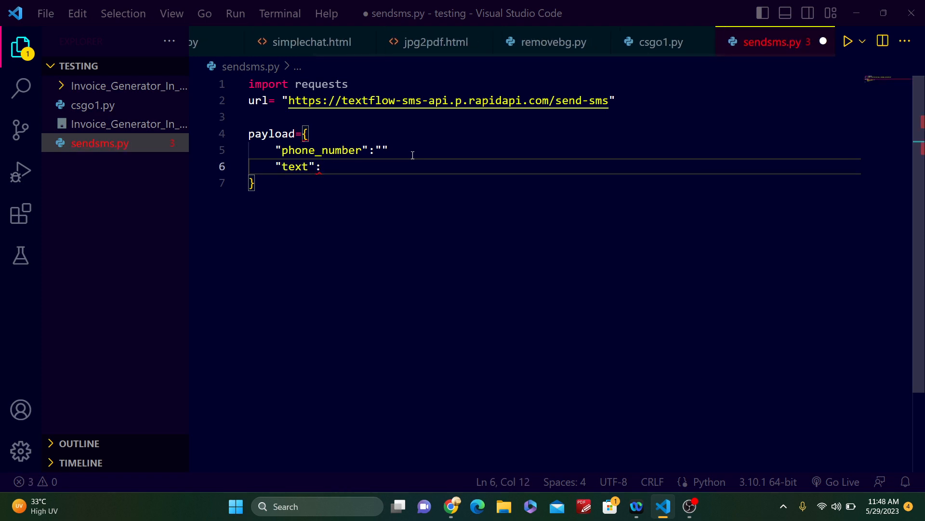
type("\"\"")
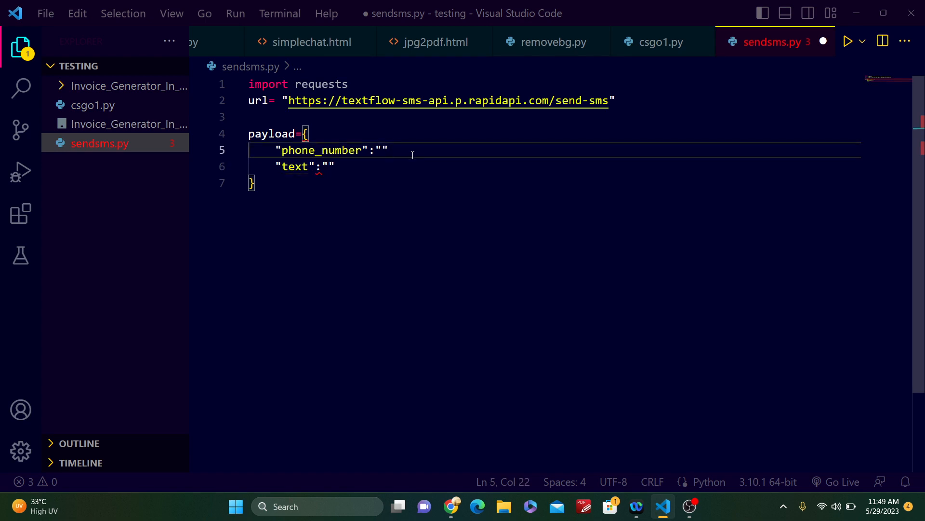
type(",")
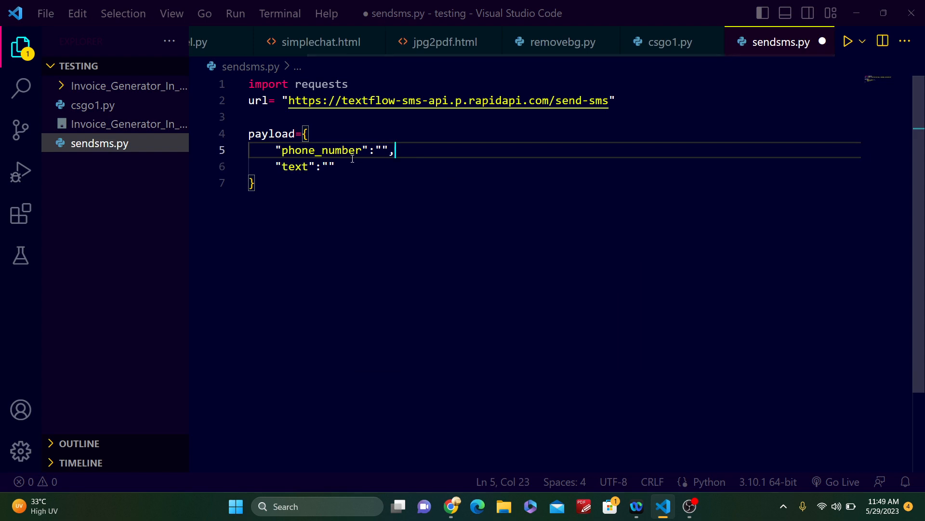
left_click(329, 166)
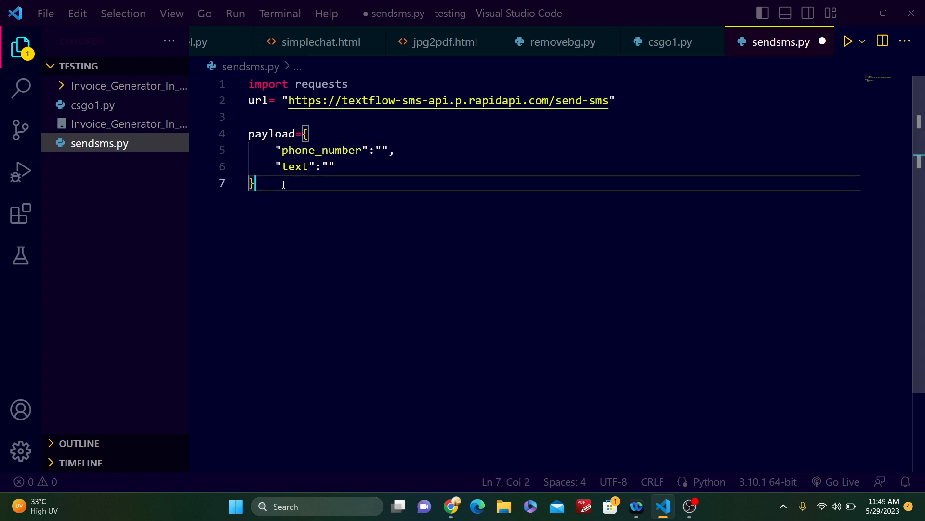
key("Enter")
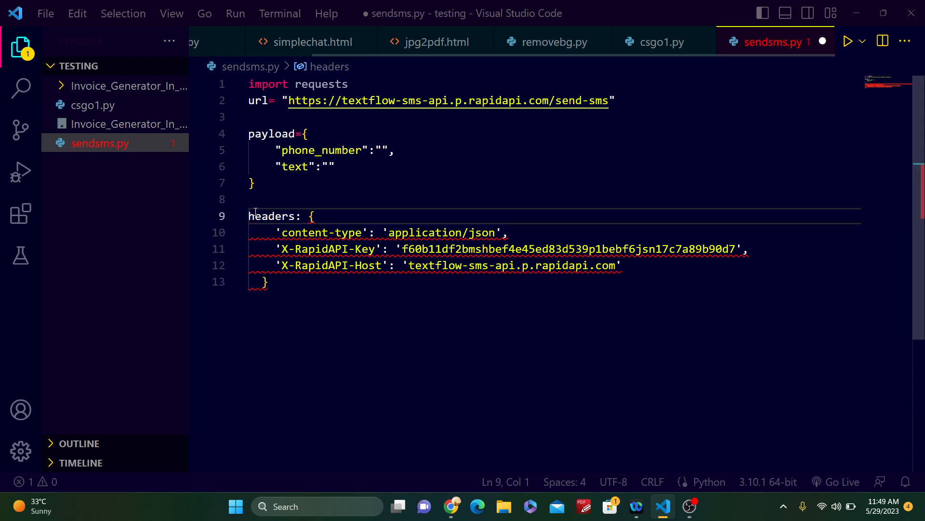
mouse_move(367, 323)
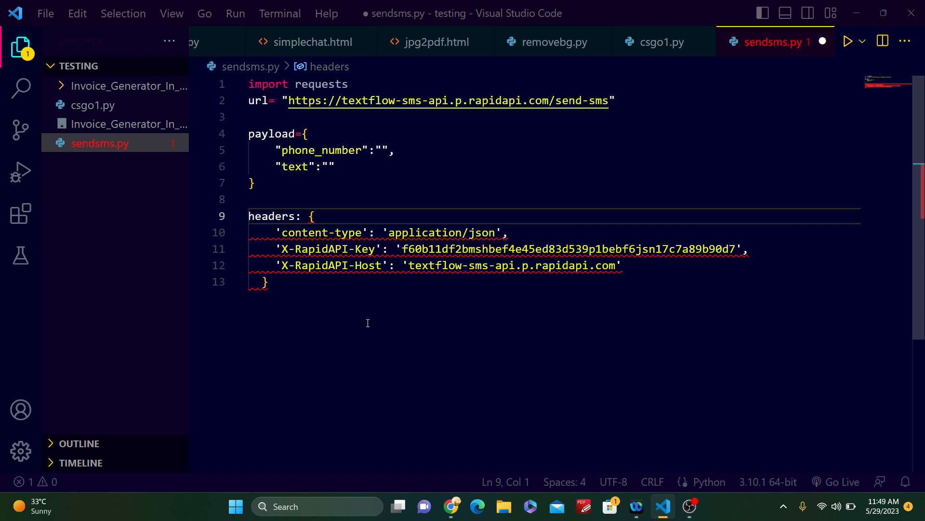
- Turn the pasted RapidAPI headers block into a 'headers=' assignment
left_click(303, 215)
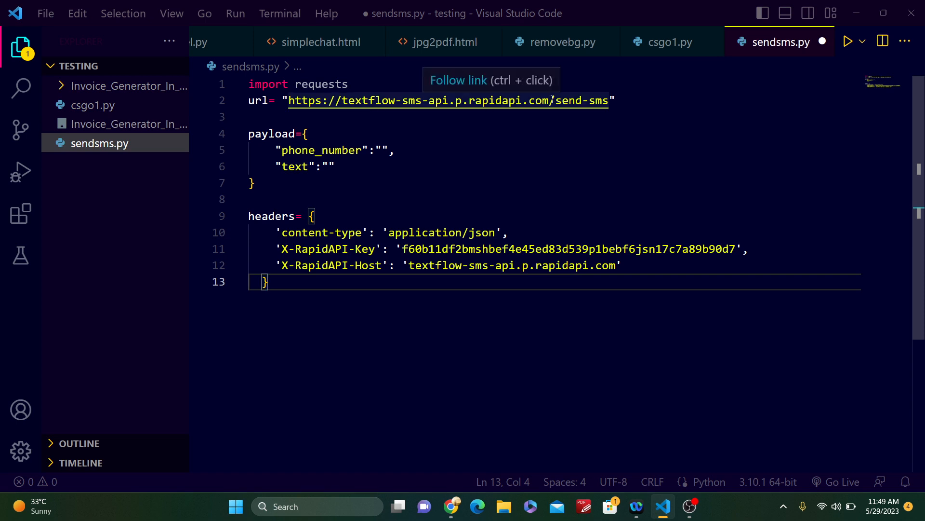
mouse_move(402, 375)
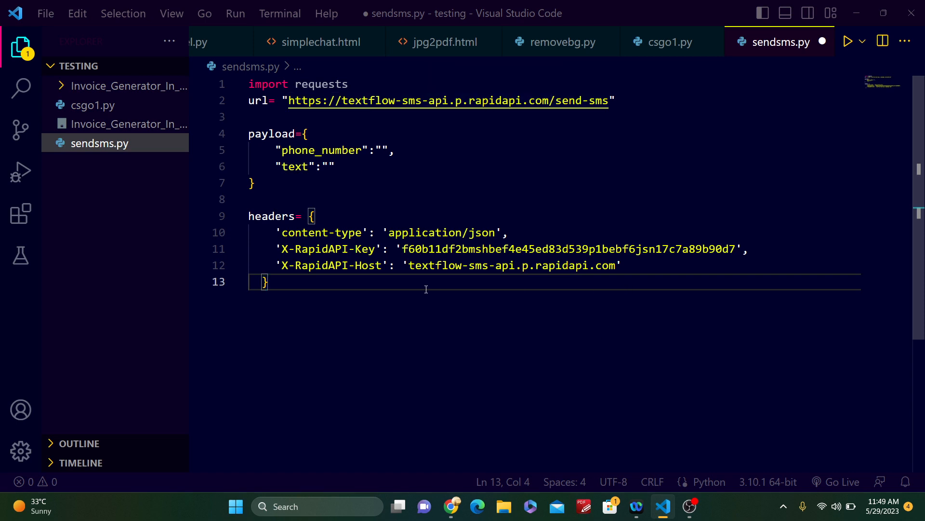
- Write response=requests.post(url,json=payload,headers=headers) on line 15 and start line 16
type("res")
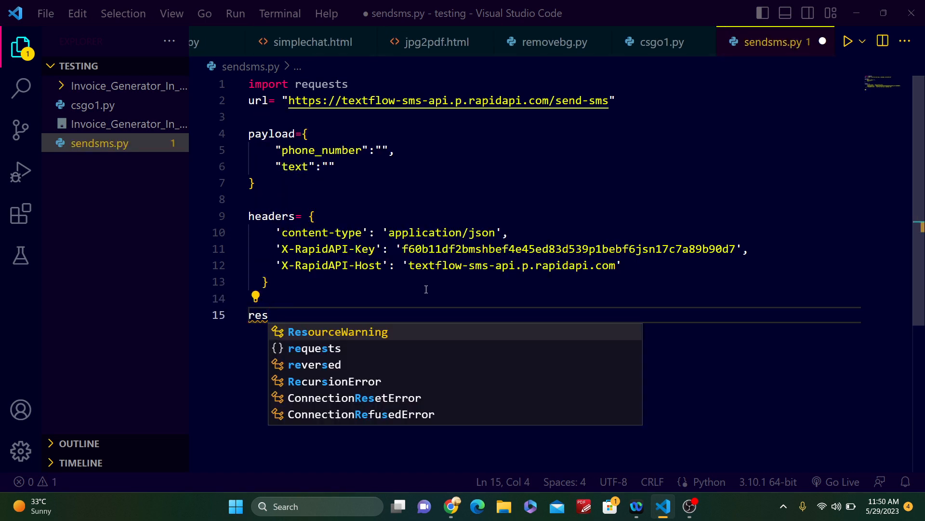
type("pon")
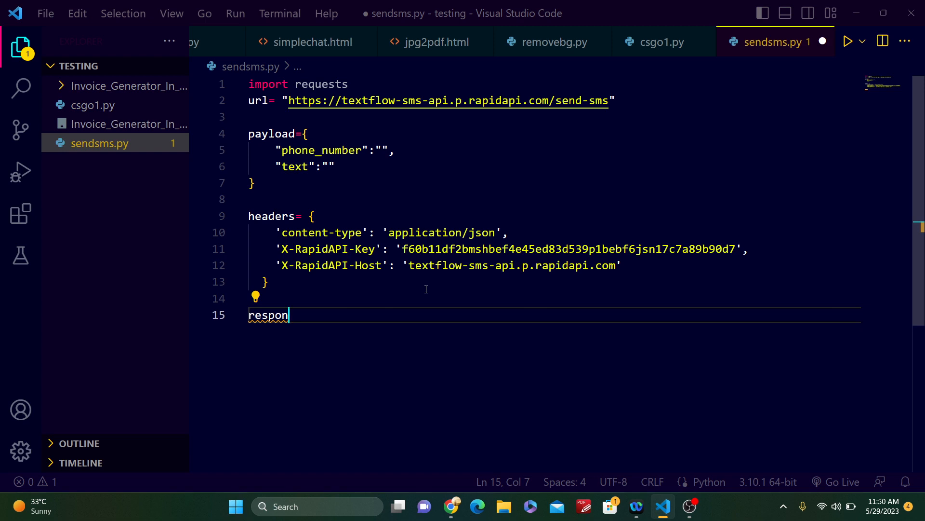
type("se")
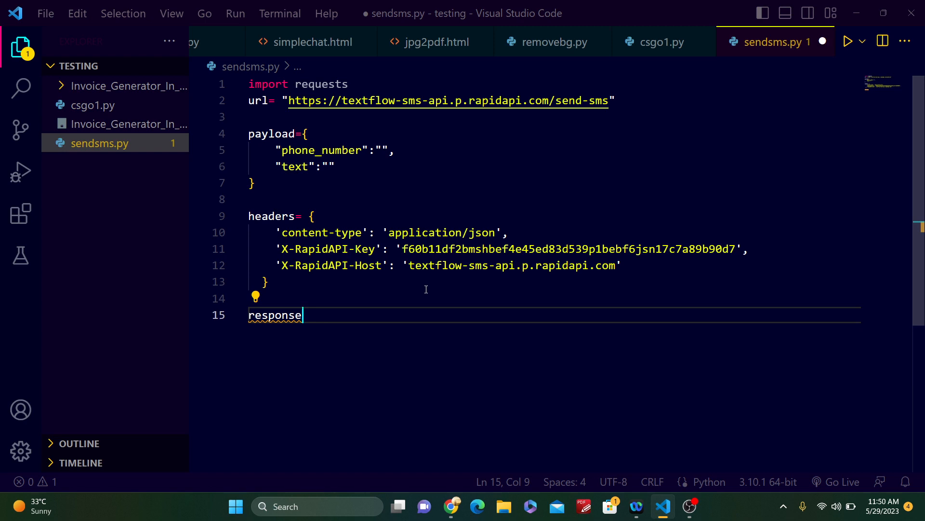
type("=")
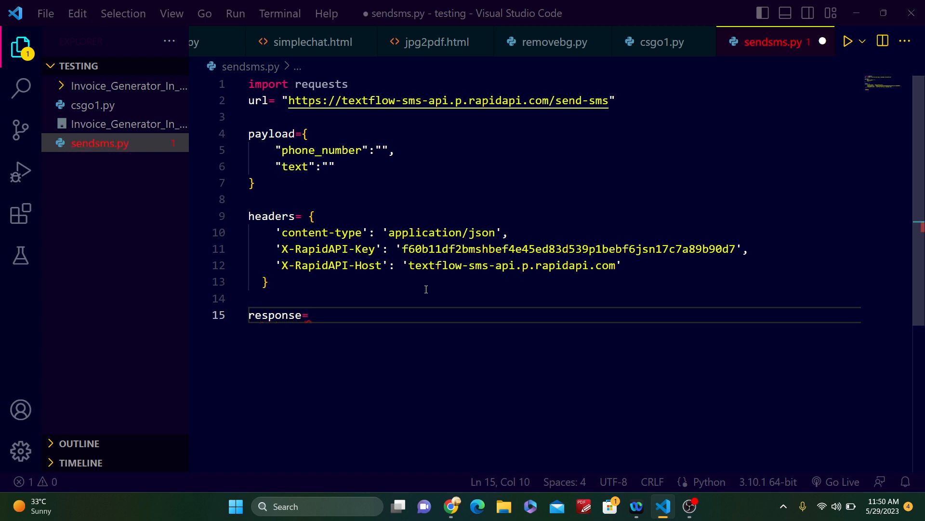
type("requests")
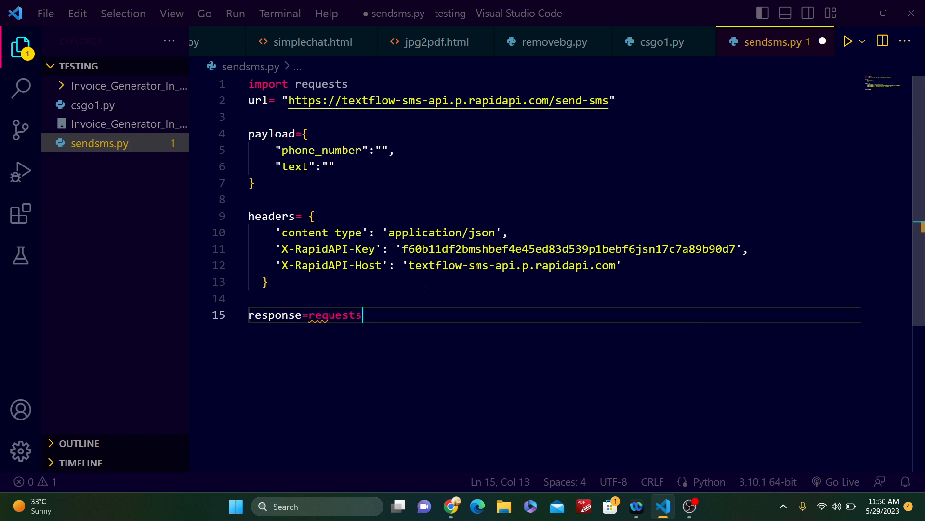
type(".")
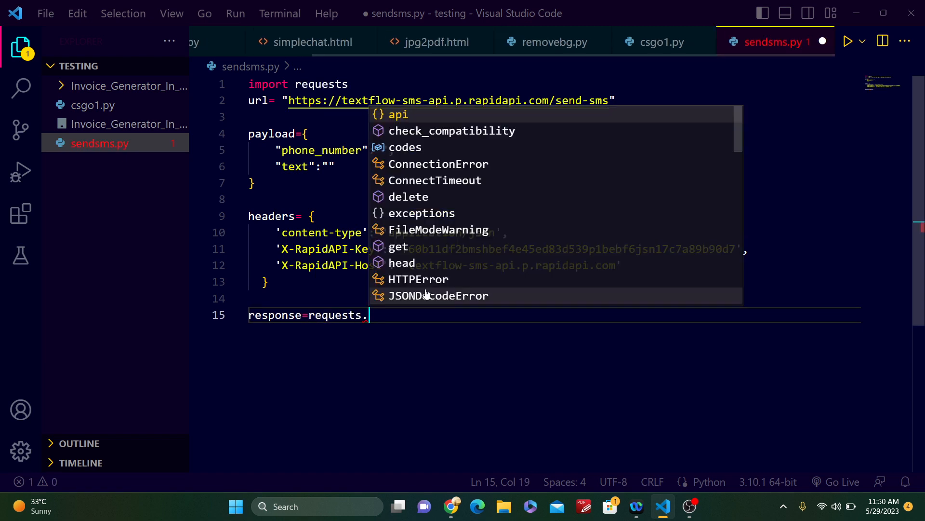
type("post(")
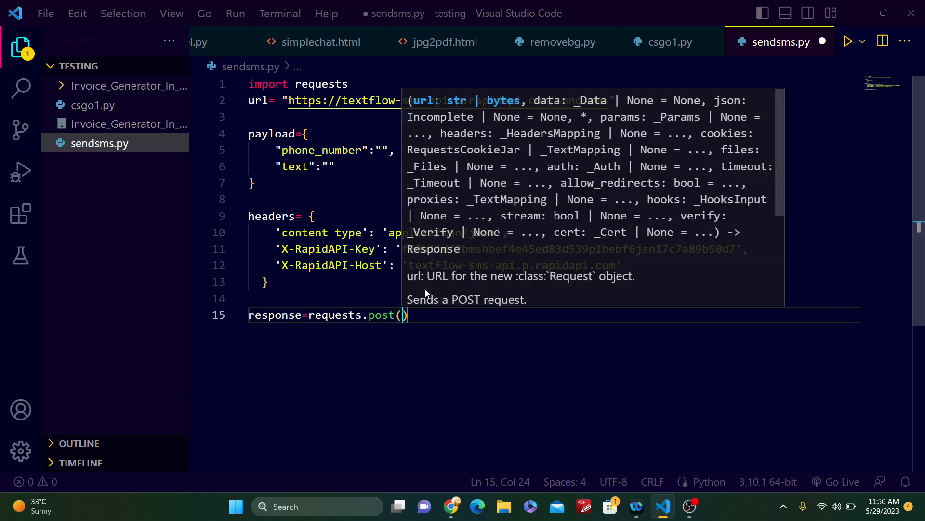
type("url")
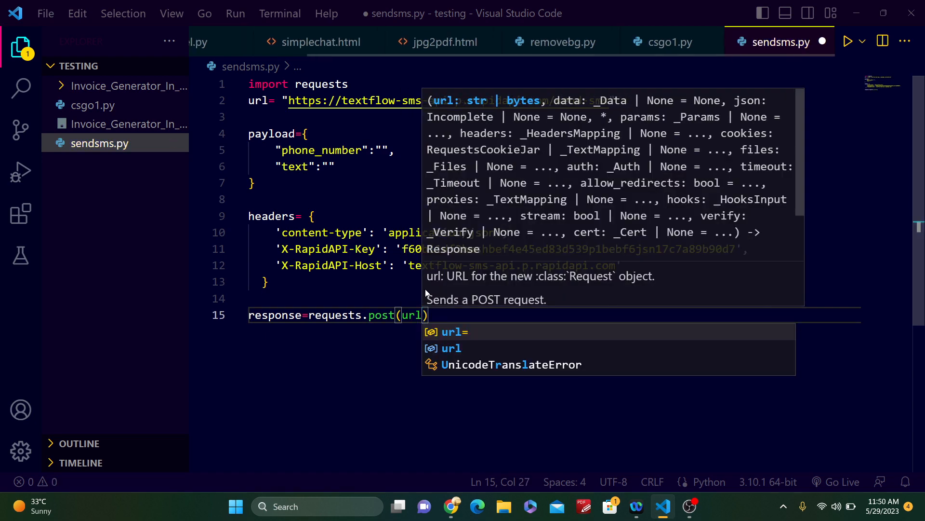
type(",")
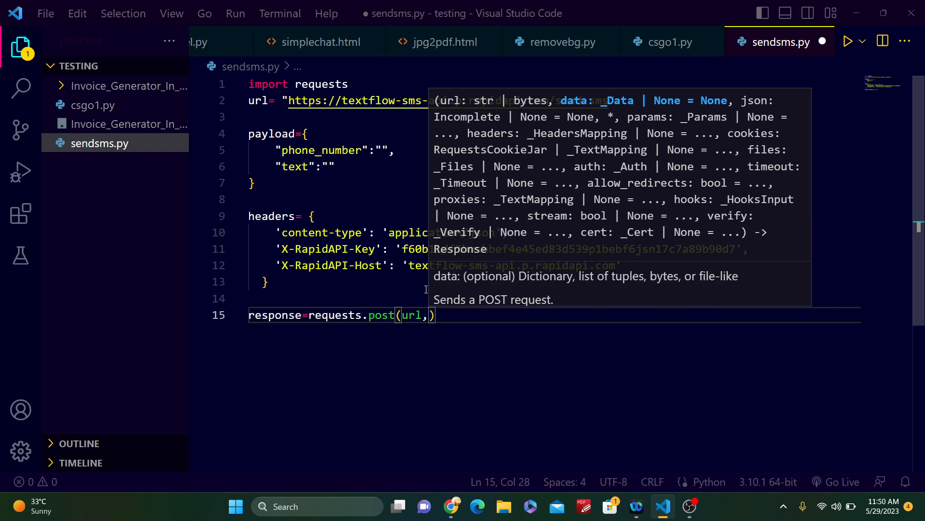
type("json")
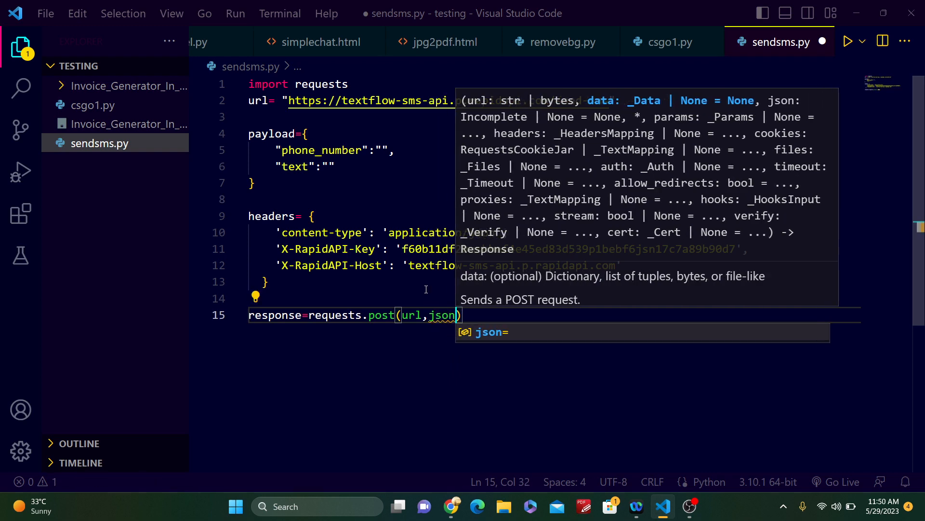
type("=payload,h")
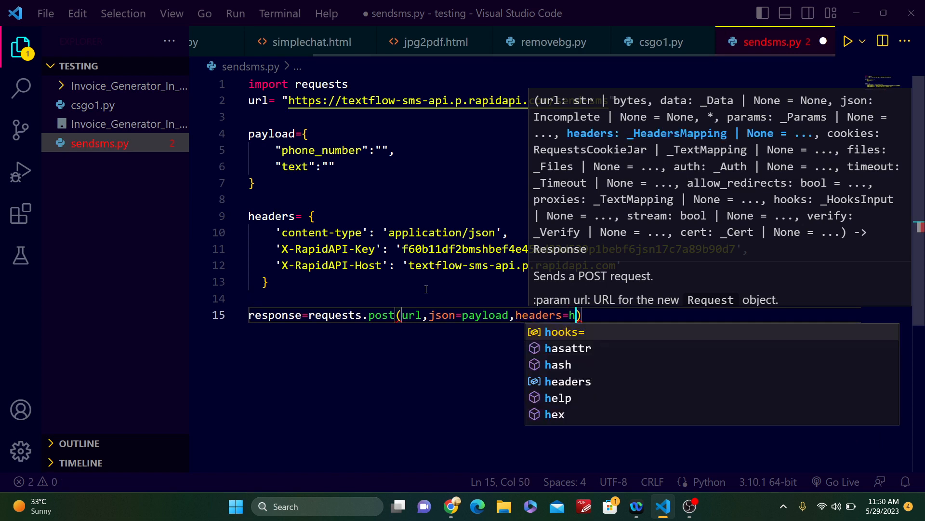
type("eaders")
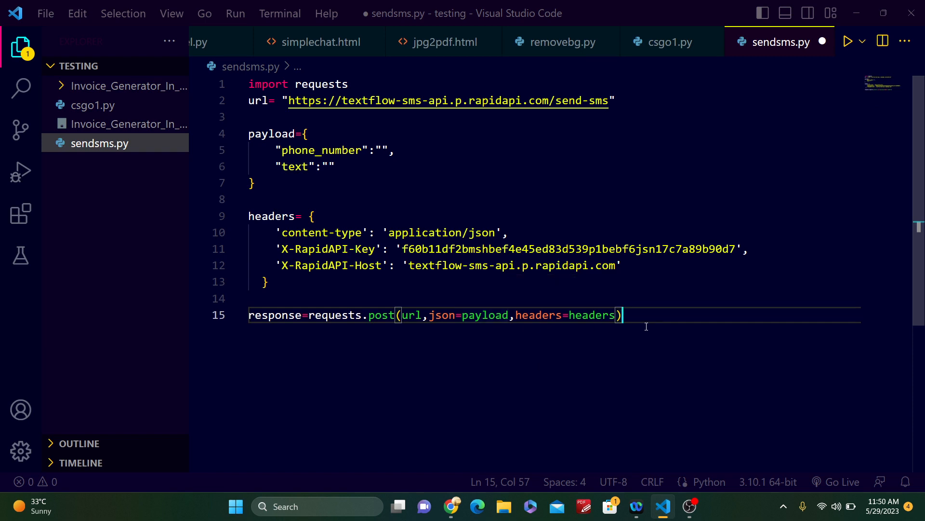
key("enter")
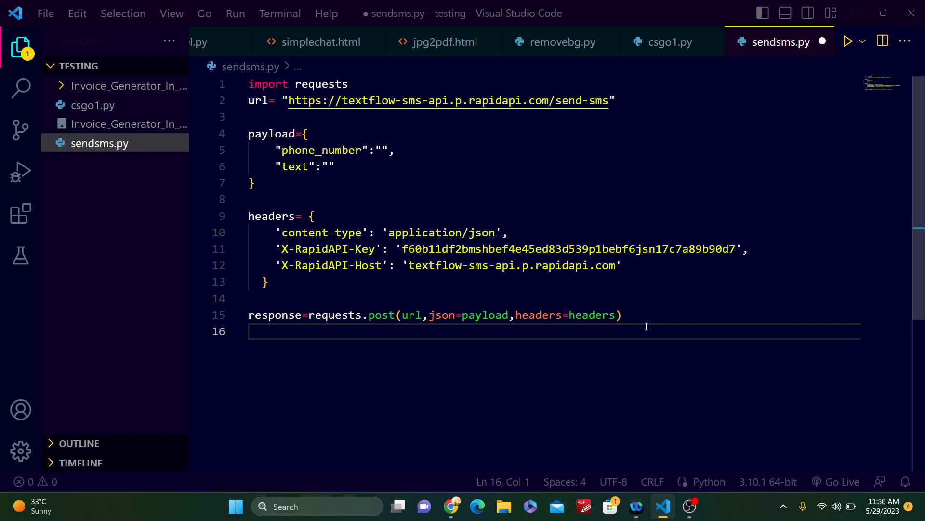
- Add print(response.json()) on line 16 and save sendsms.py
type("print")
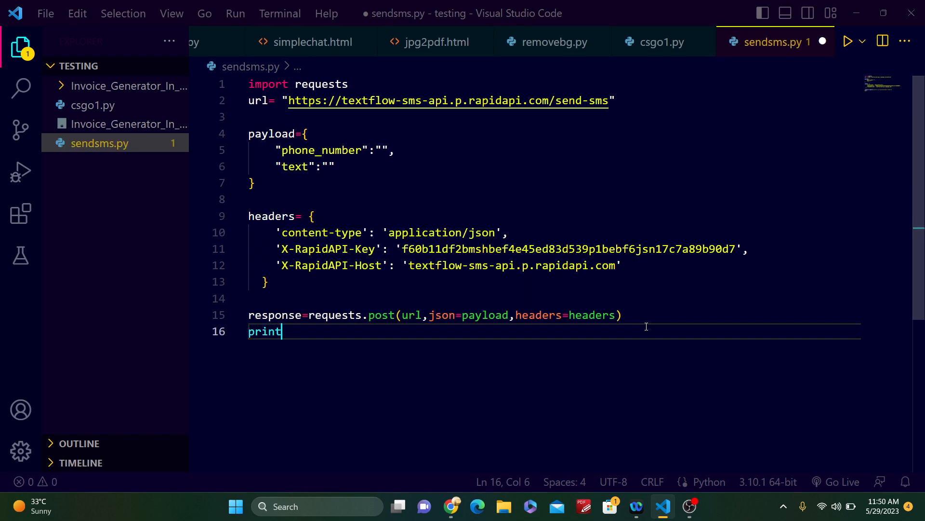
type("(")
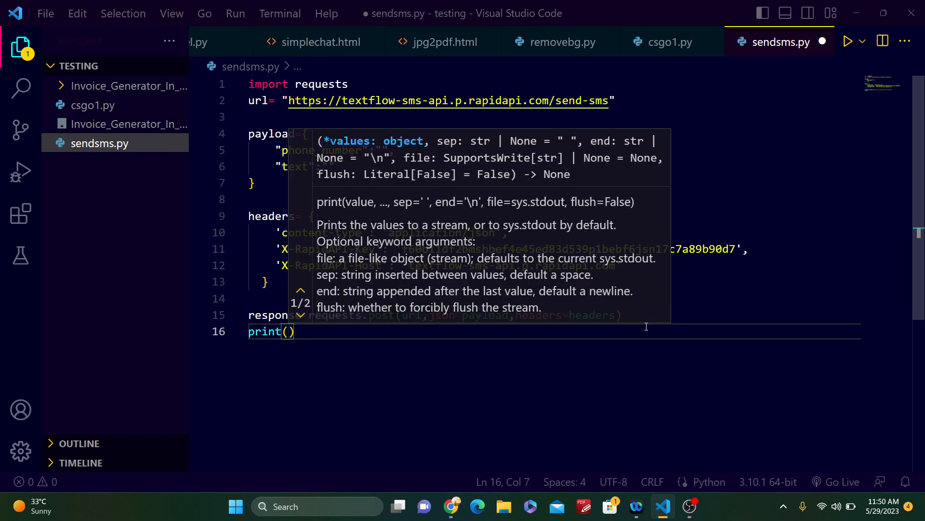
type("res")
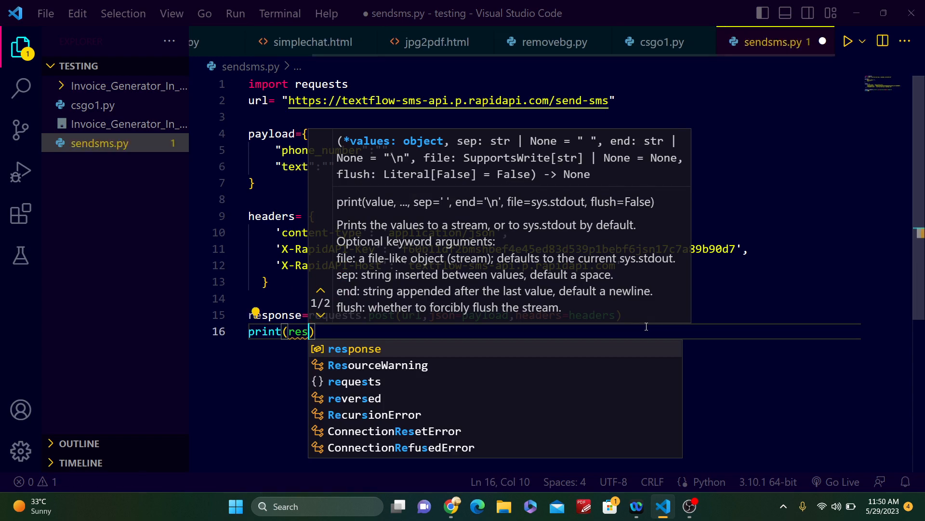
key("Tab")
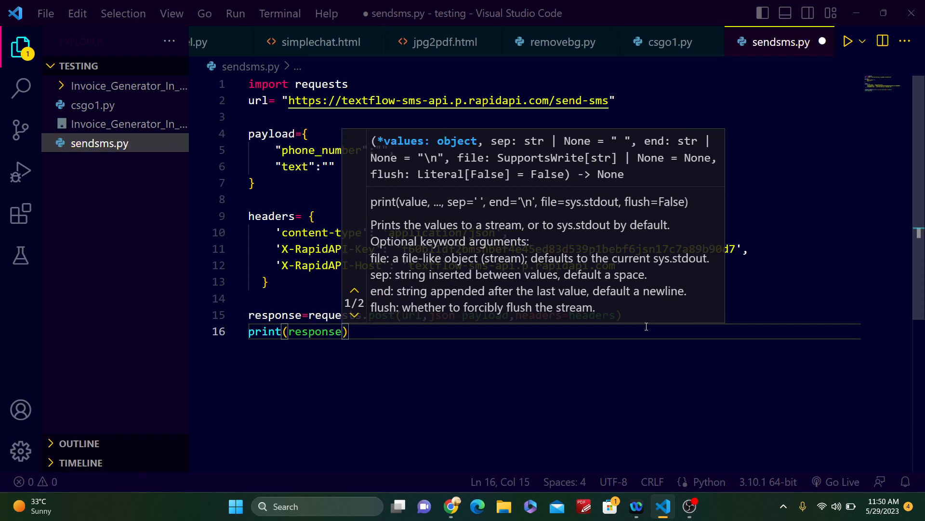
type(".json")
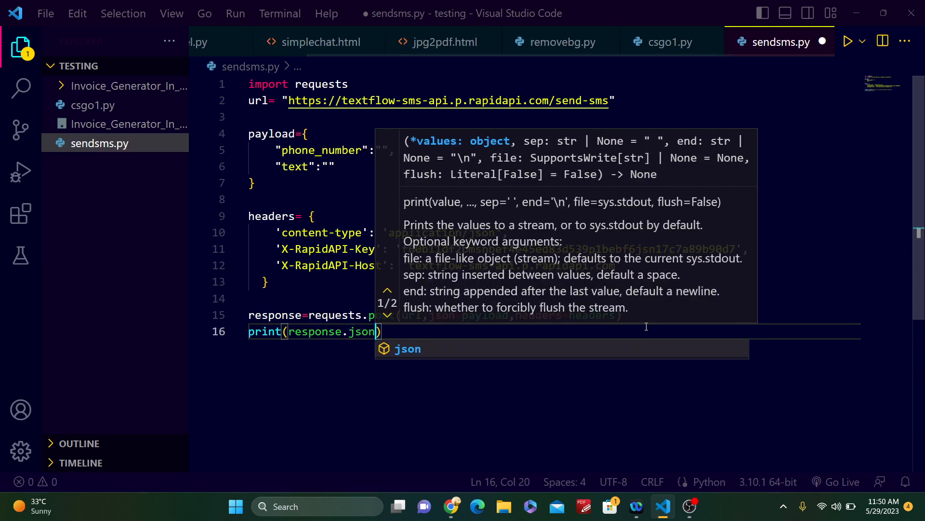
type("()")
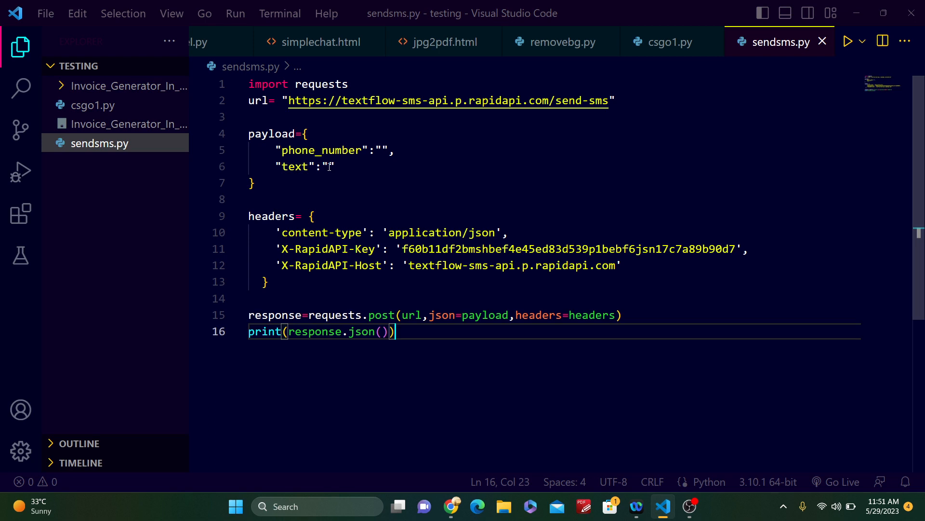
- Type a 'Hello My Dear' greeting into the payload text, then erase the OTP wording
left_click(330, 166)
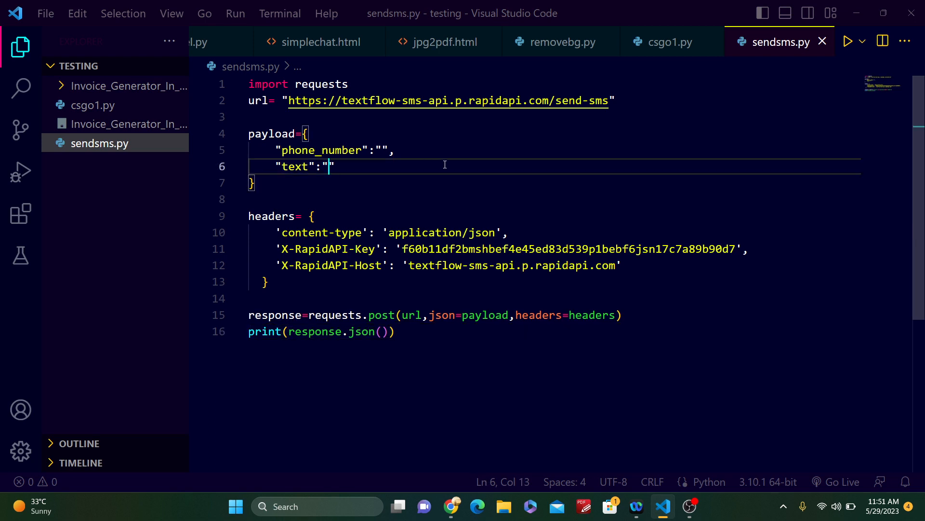
mouse_move(431, 100)
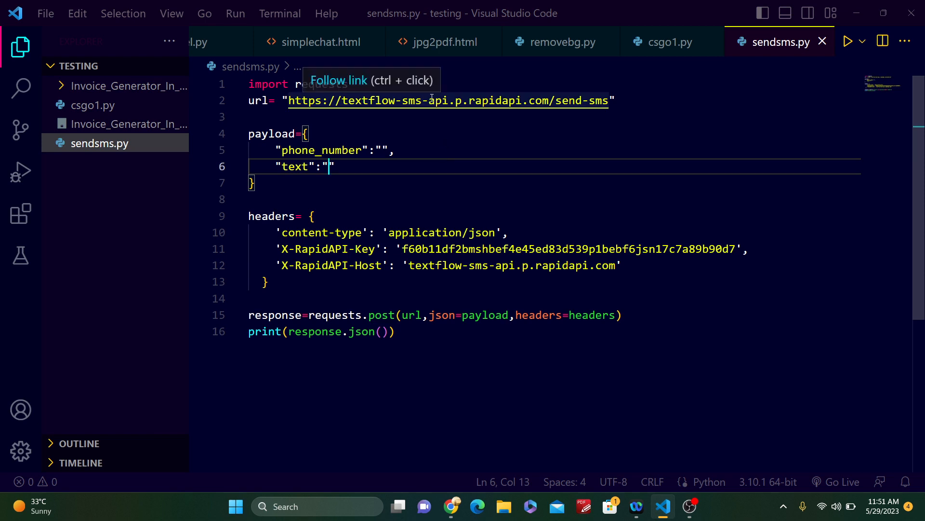
type("H")
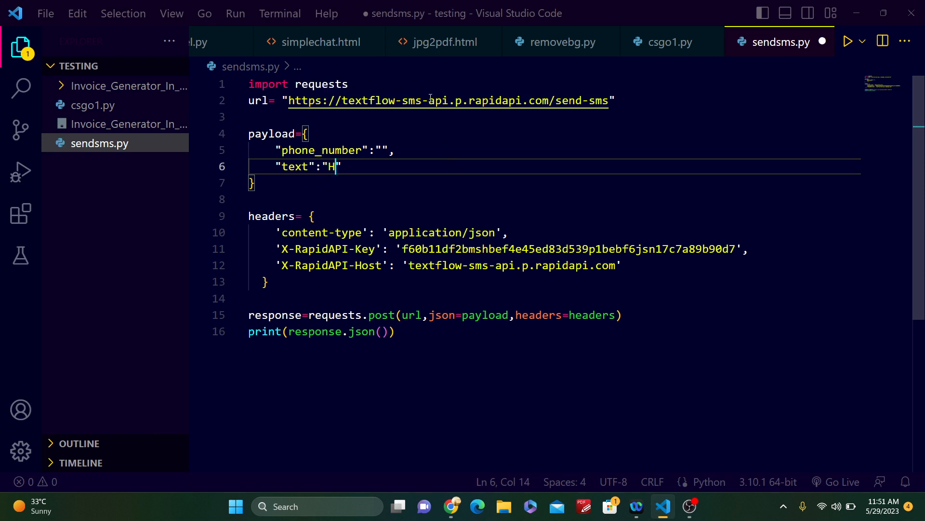
type("ello")
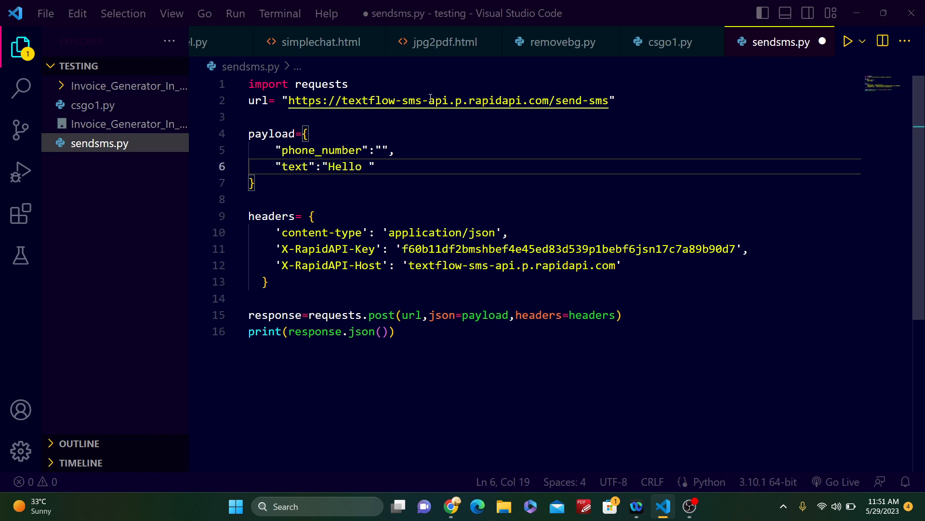
type("My")
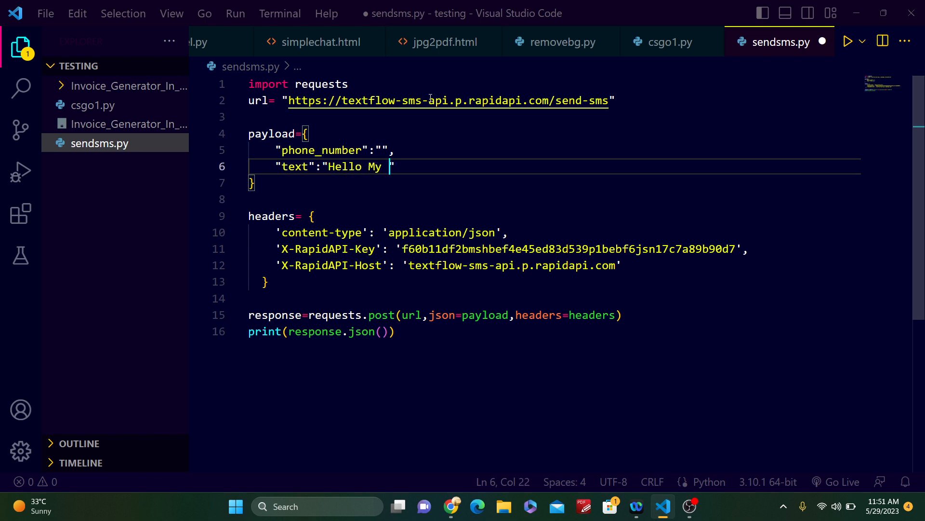
type("Dera")
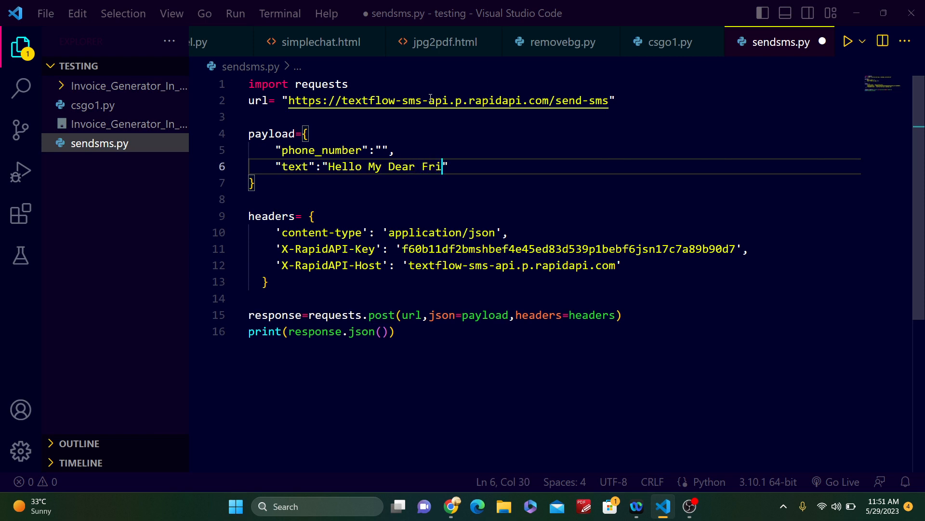
type("end")
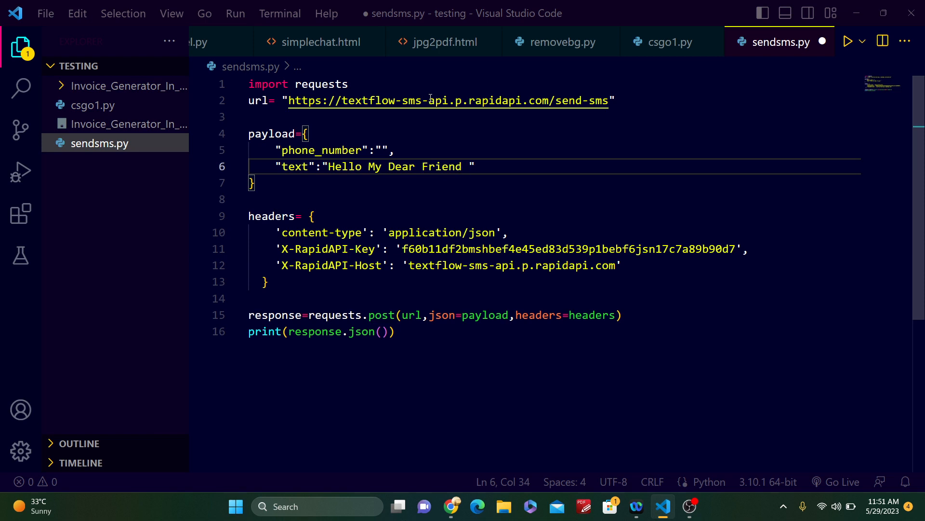
type("\", \"")
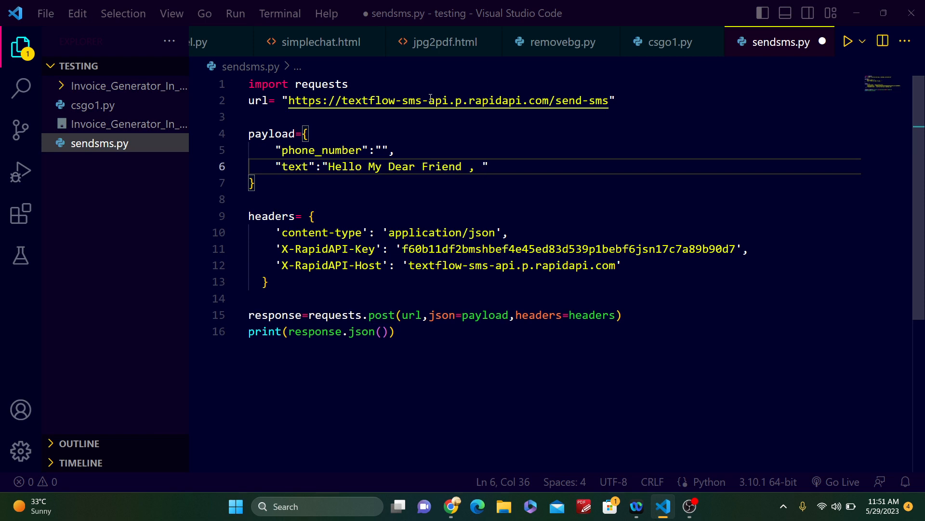
type("O")
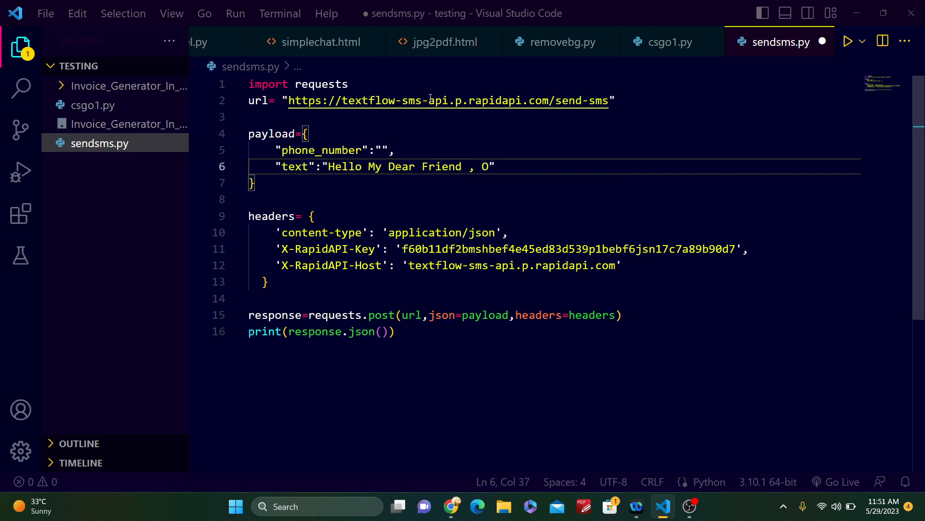
type("TP is 43201")
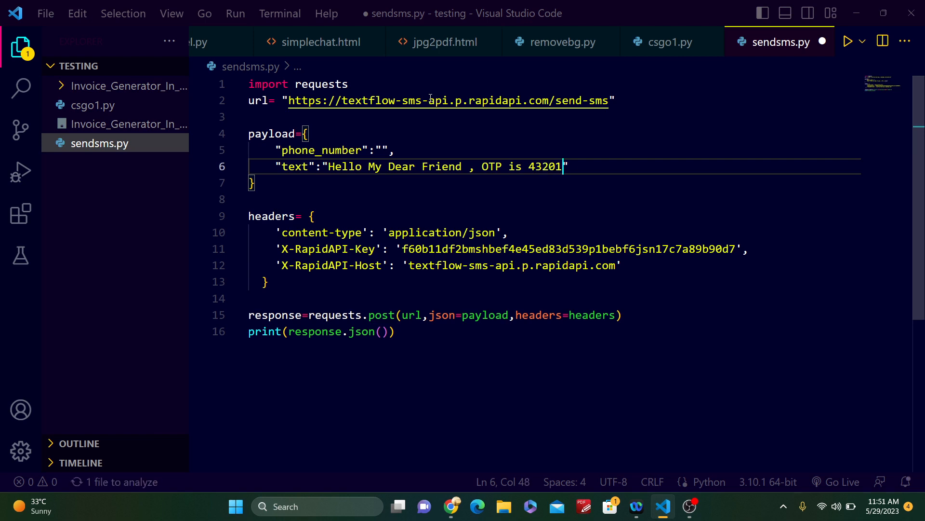
key("BackSpace")
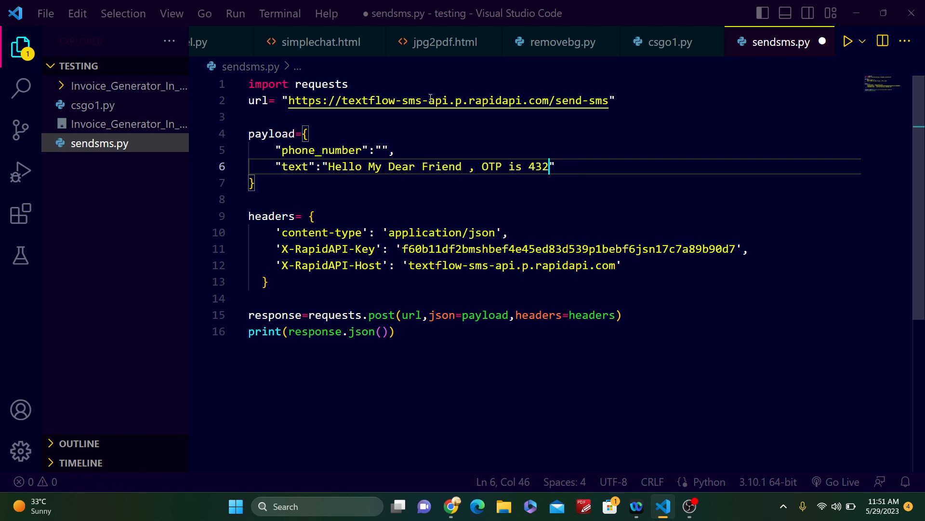
key("Backspace")
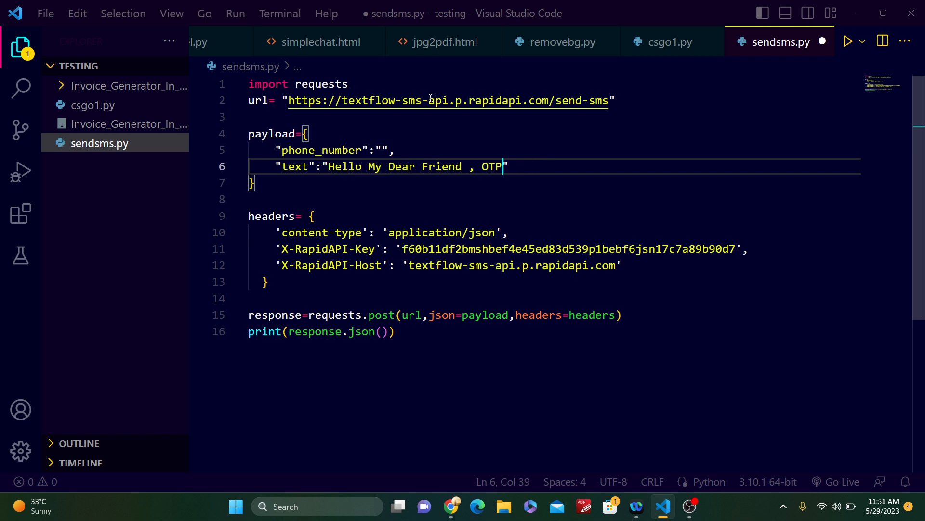
key("Backspace")
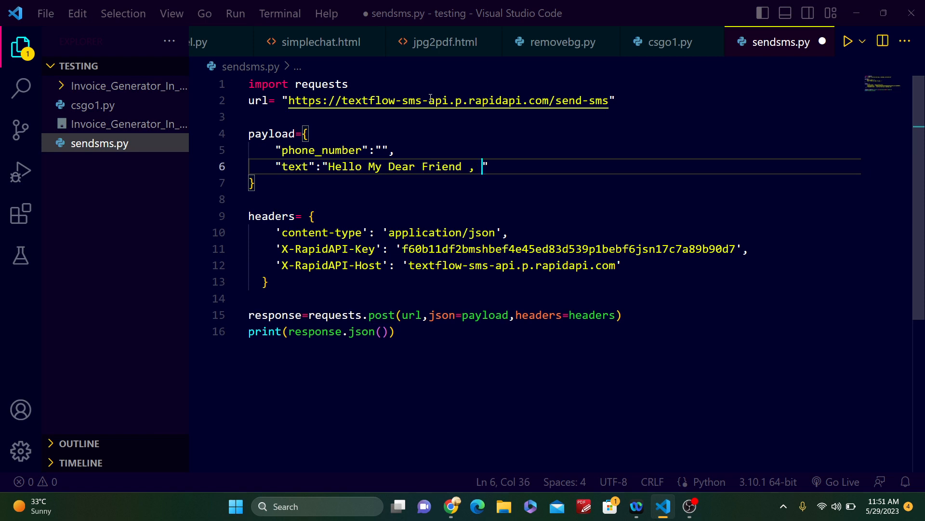
- Continue the message with 'I just want to tell you something that…', ending 'I love you very much.'
type("I just")
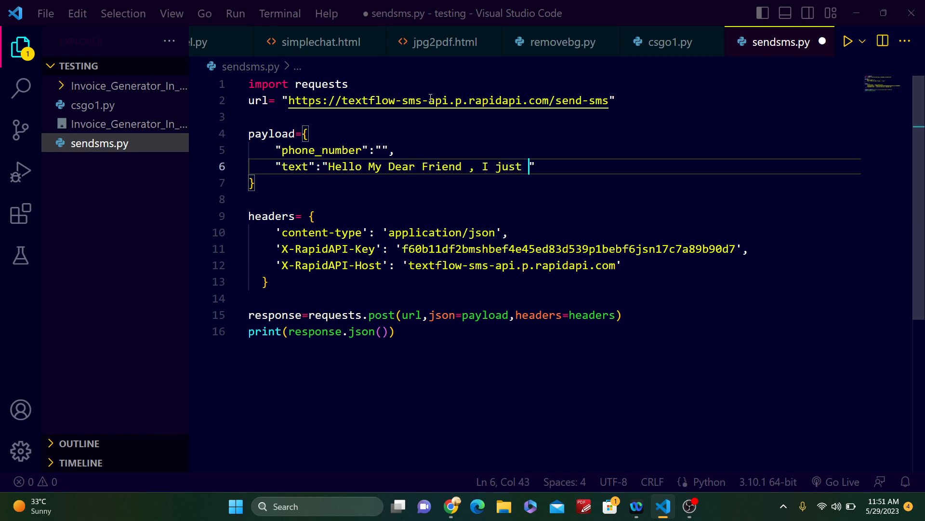
type("want")
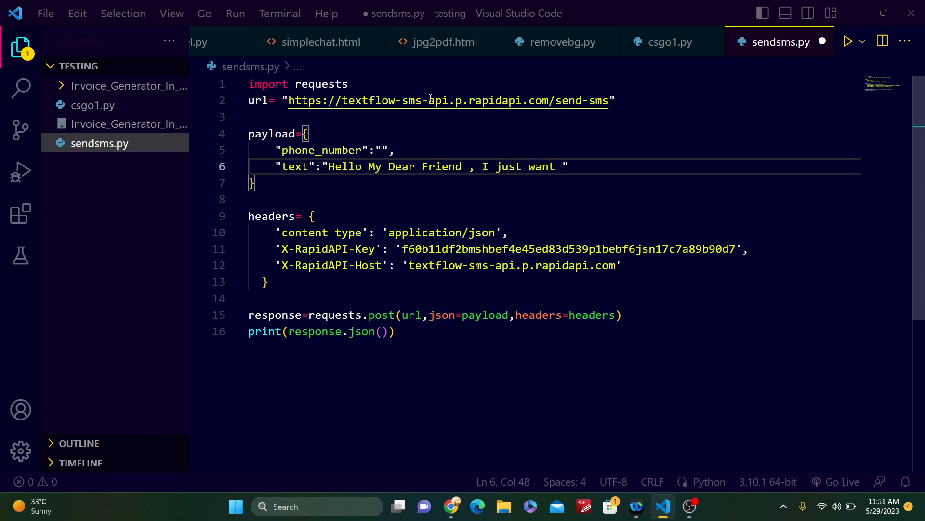
type("to t")
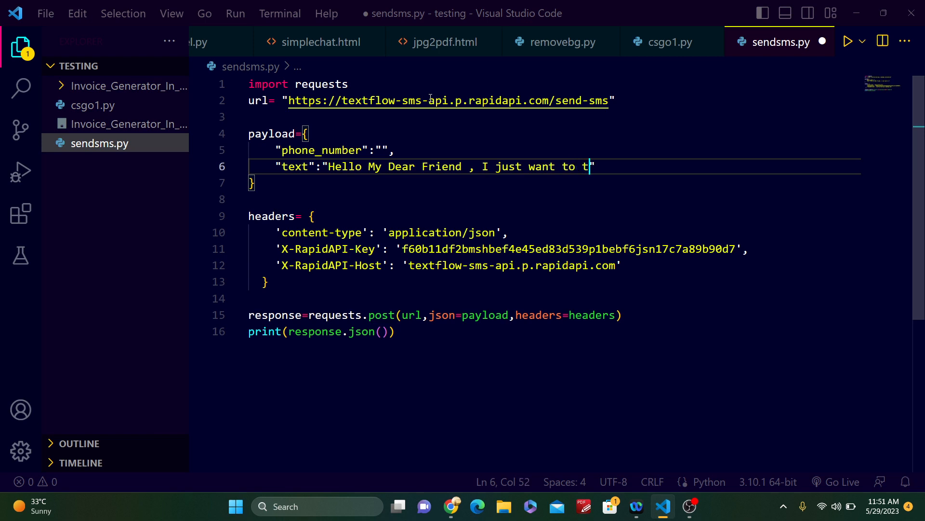
type("ell you")
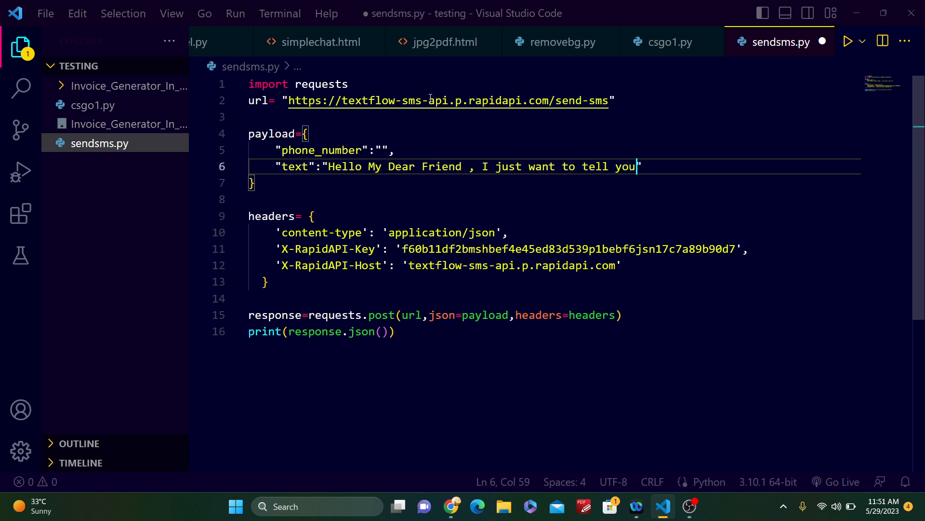
type("somet")
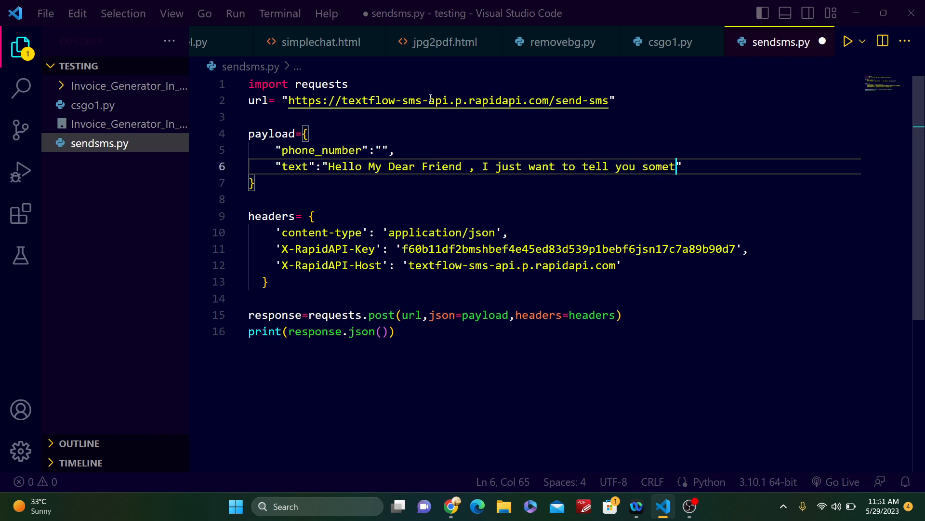
type("hing that I l")
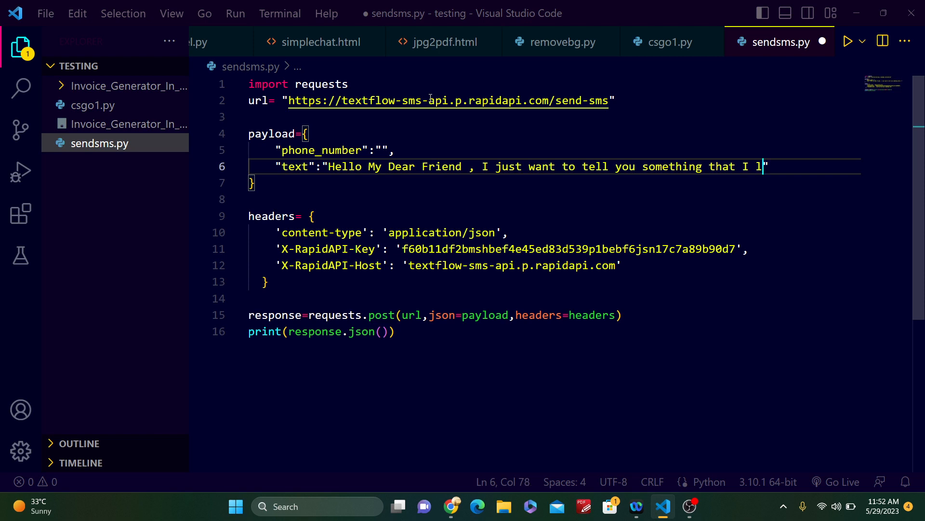
type("ove you very muc")
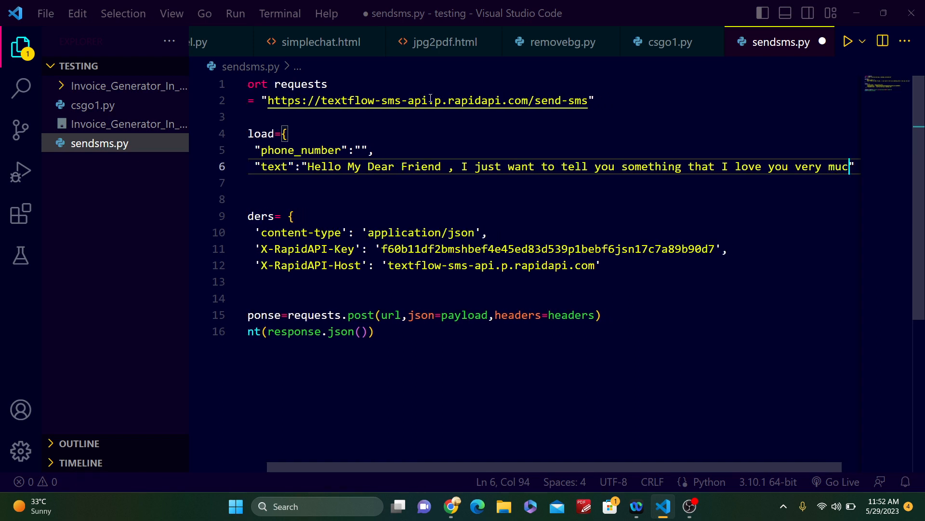
type("h")
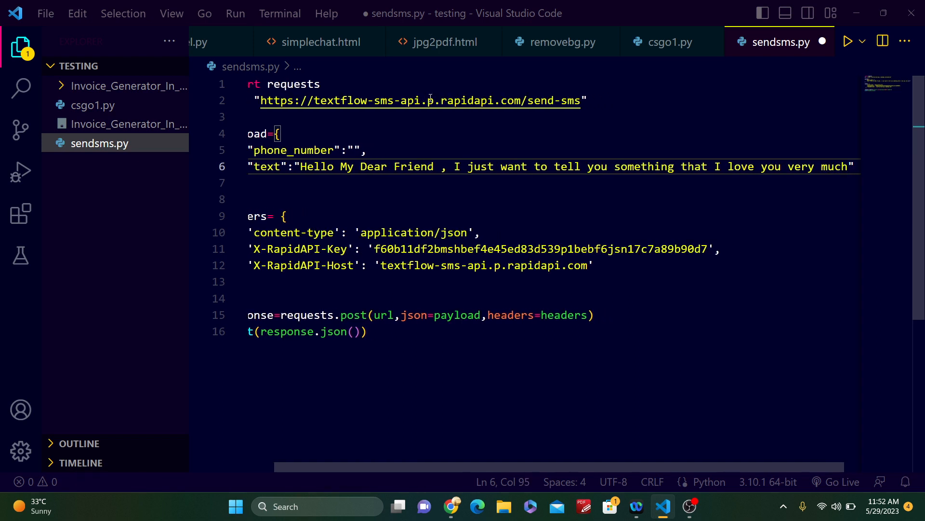
type(".")
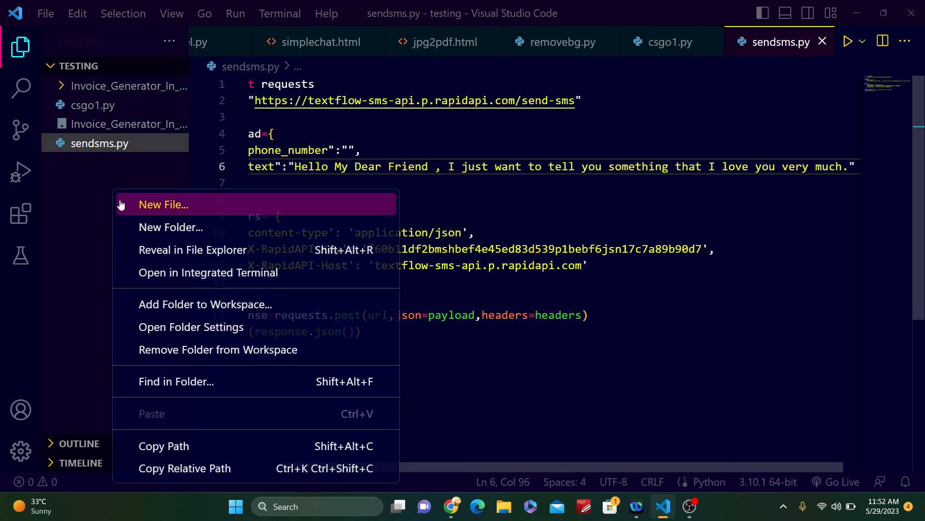
- Create phone.py in the testing folder with number="+91 as its first line
left_click(163, 205)
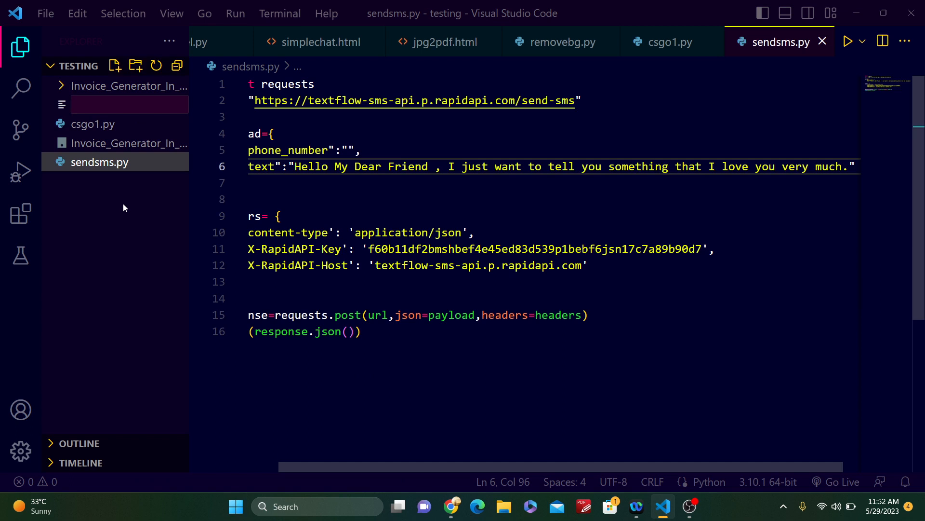
type("phone")
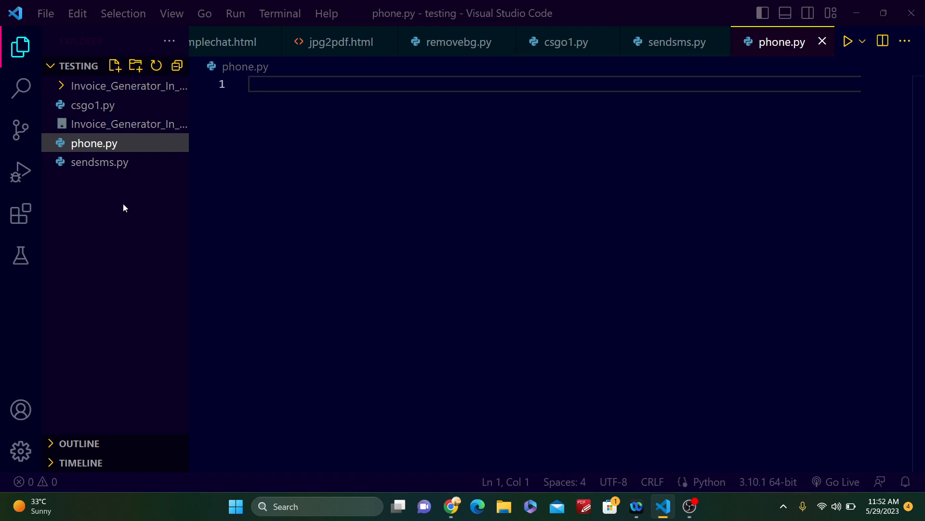
type("number")
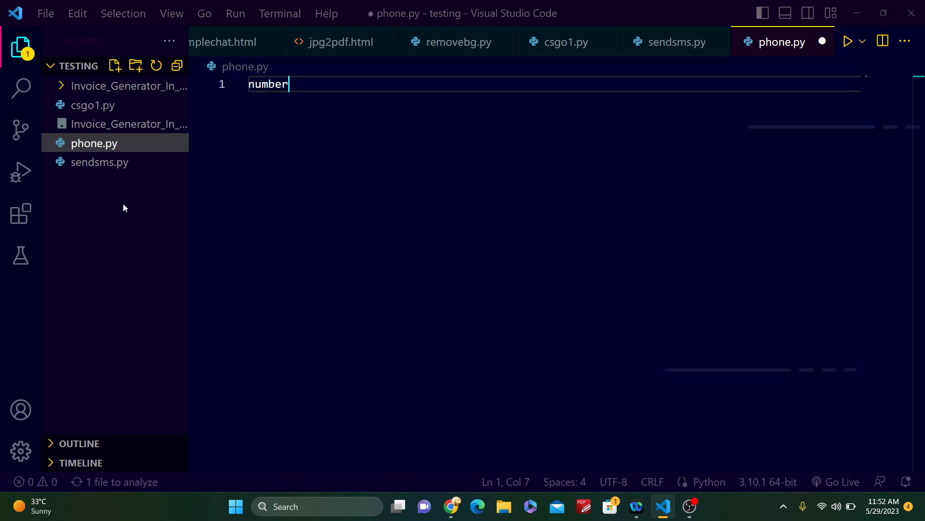
type("=")
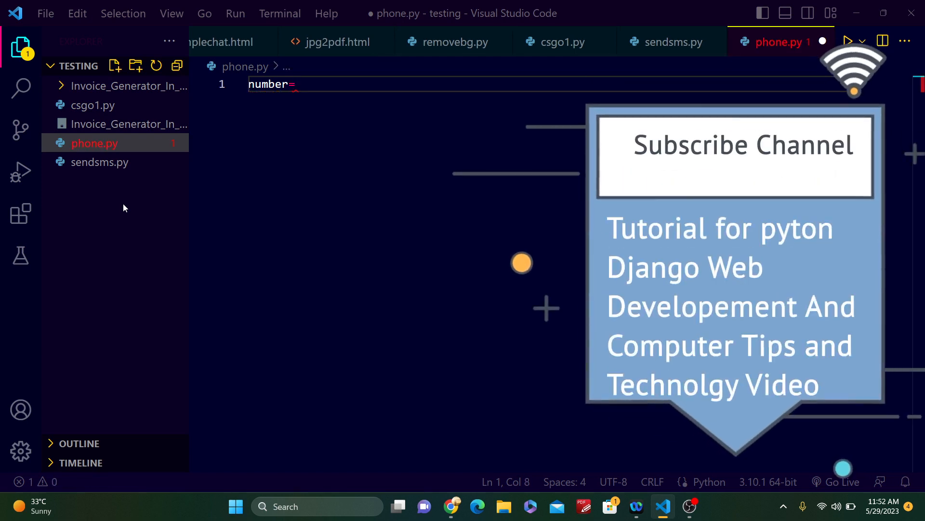
type("\"")
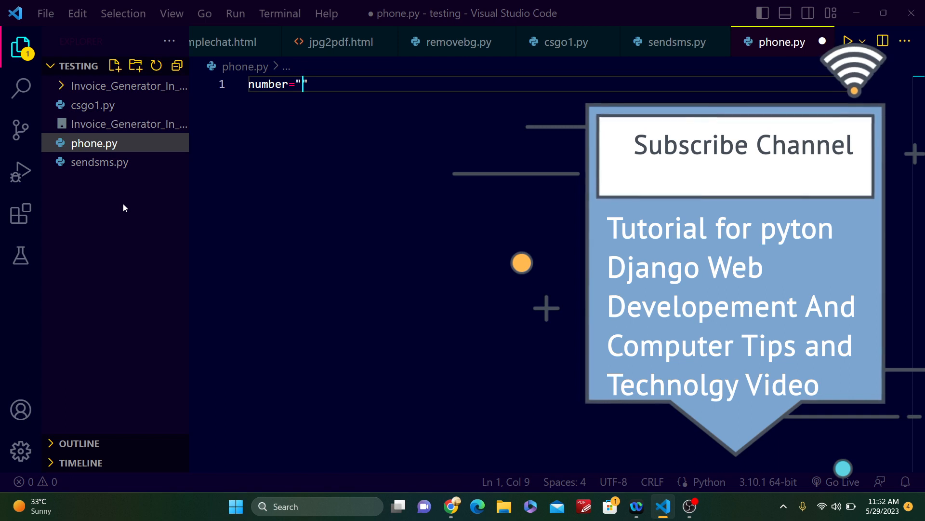
type("+91")
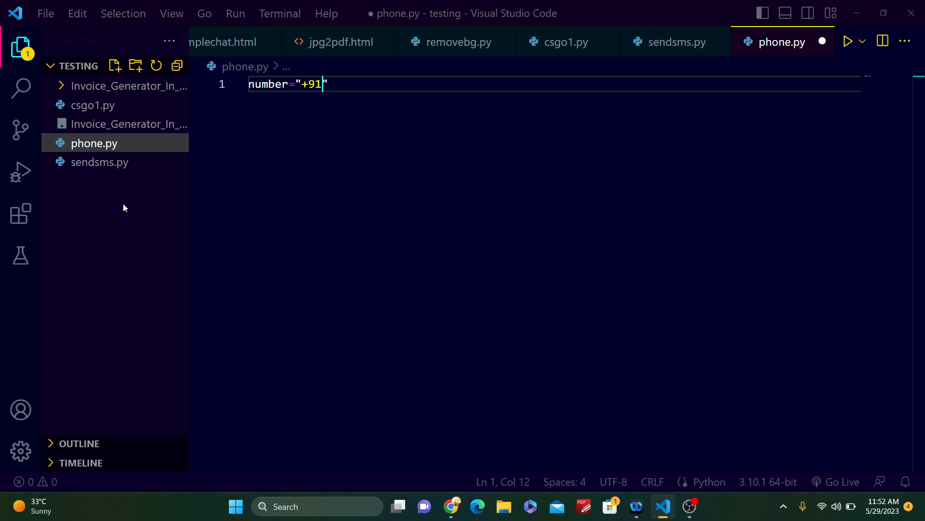
type("8944")
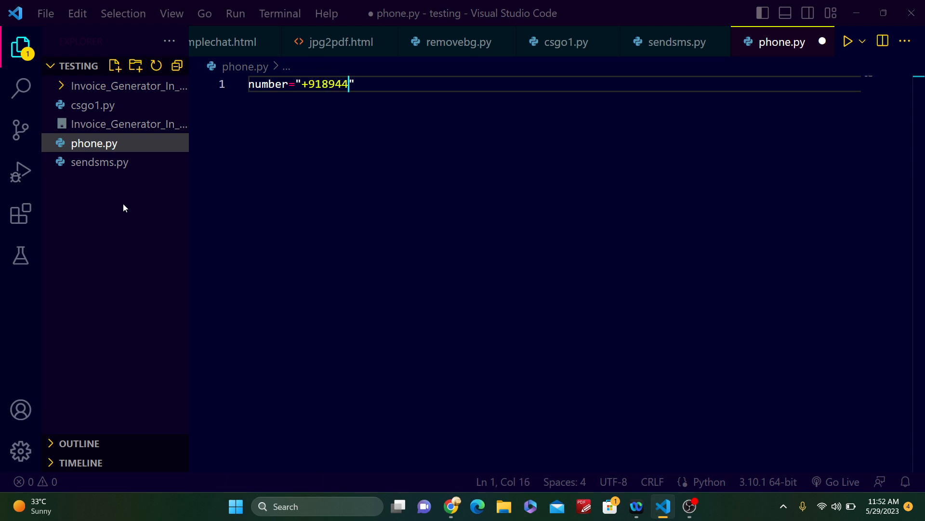
key("BackSpace")
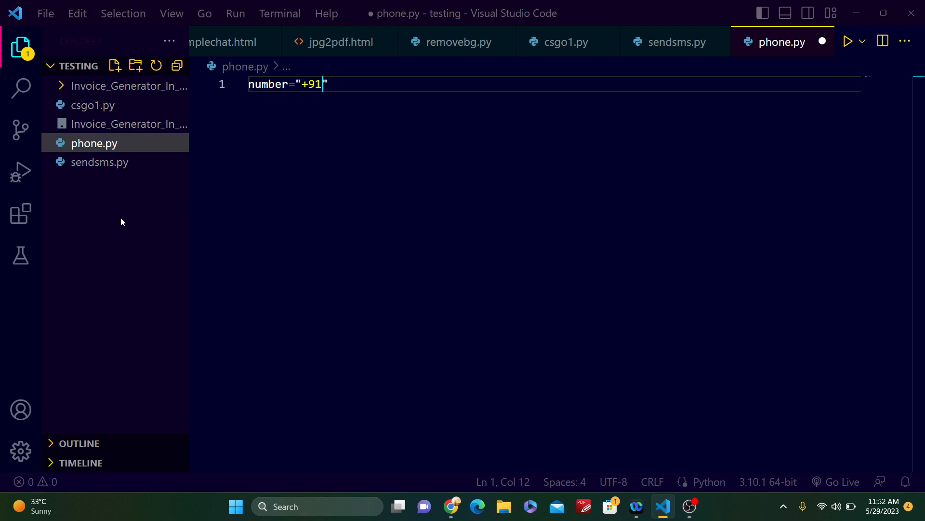
mouse_move(120, 180)
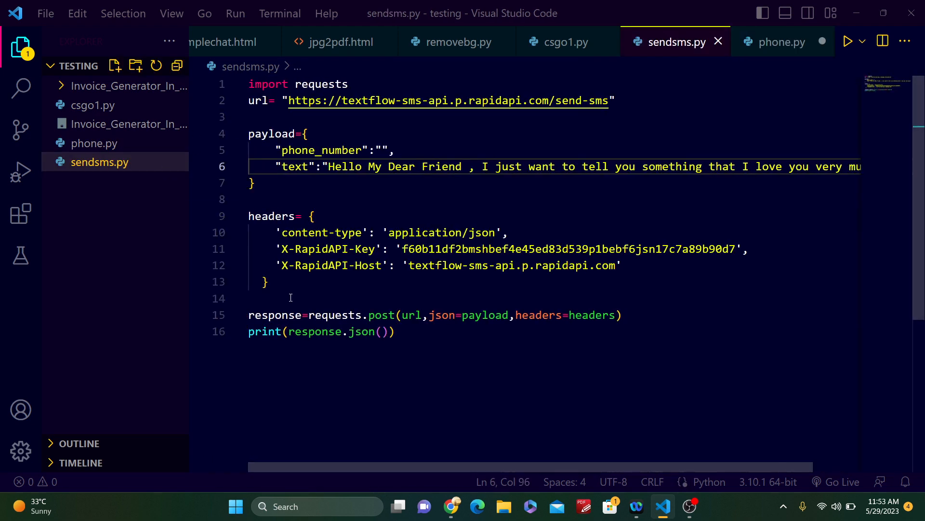
- Add 'from phone import number' to sendsms.py and use number as the phone_number value
key("Enter")
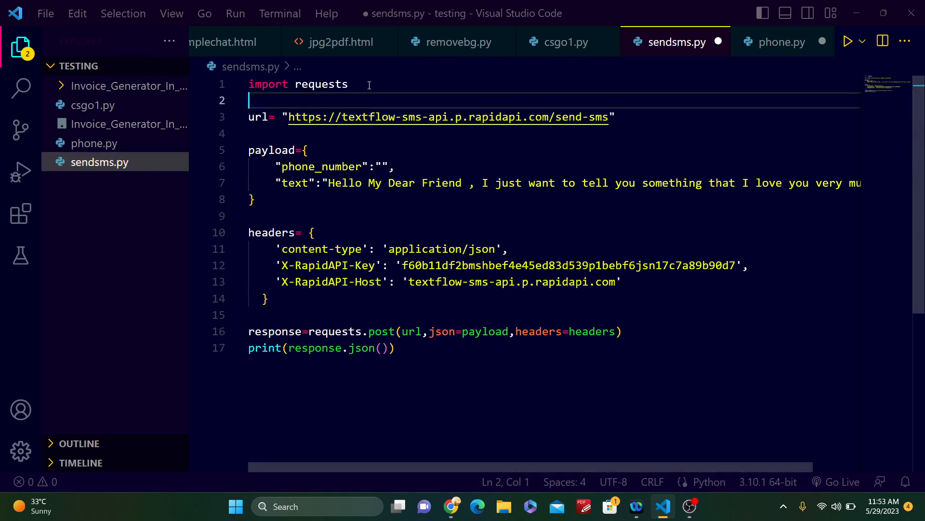
type("from")
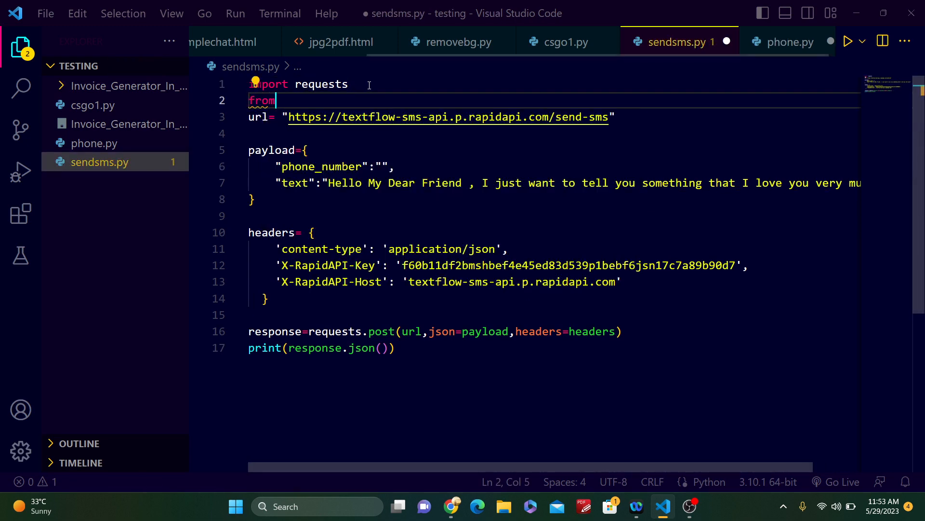
type("p")
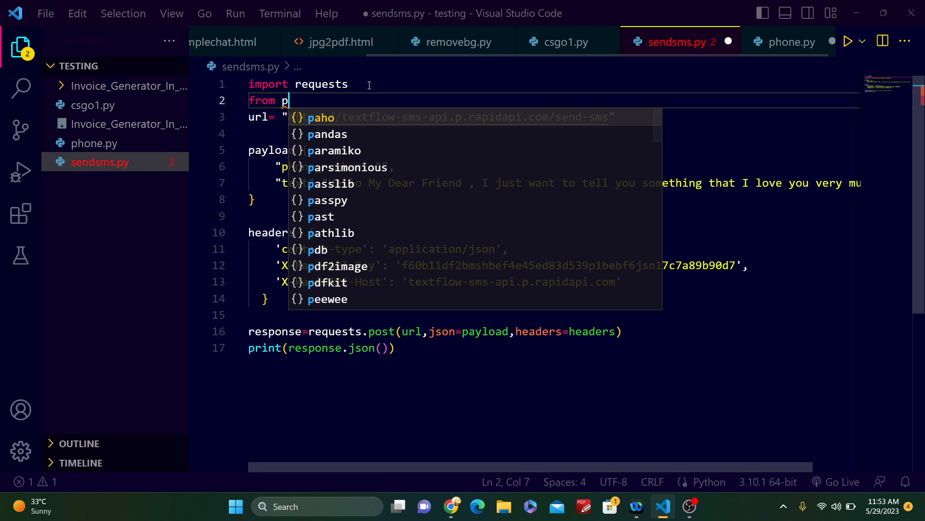
type("hone")
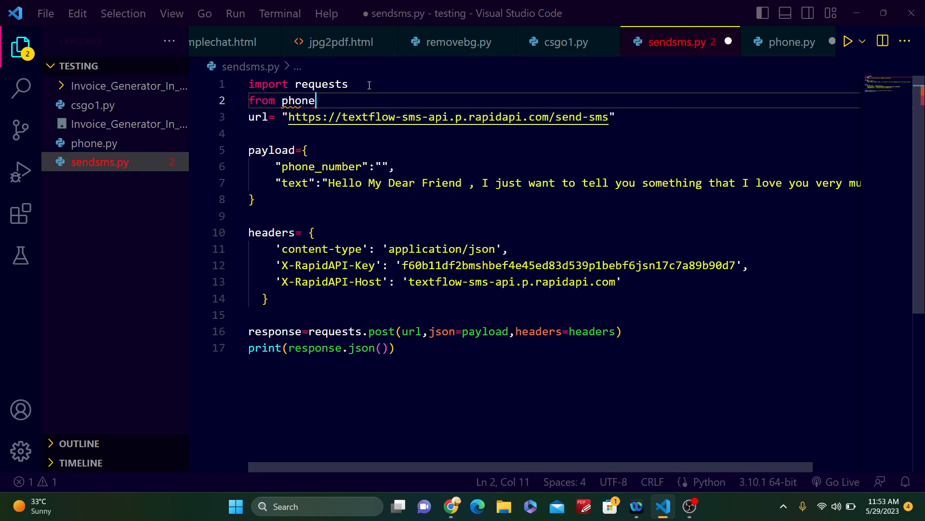
type("import n")
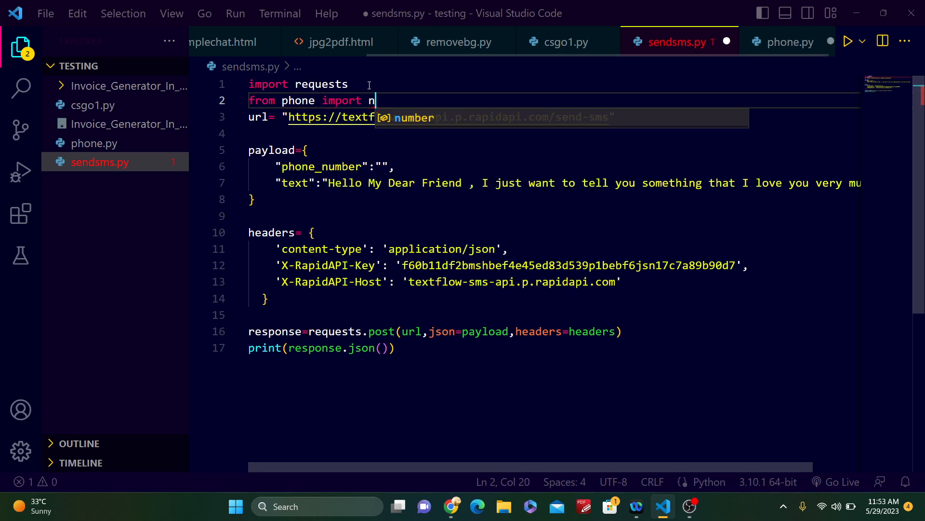
type("umber")
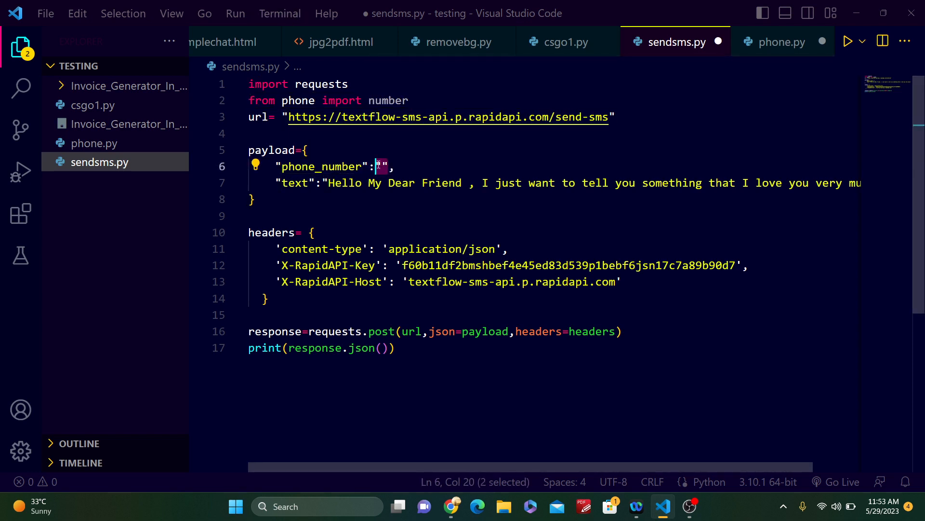
type("number")
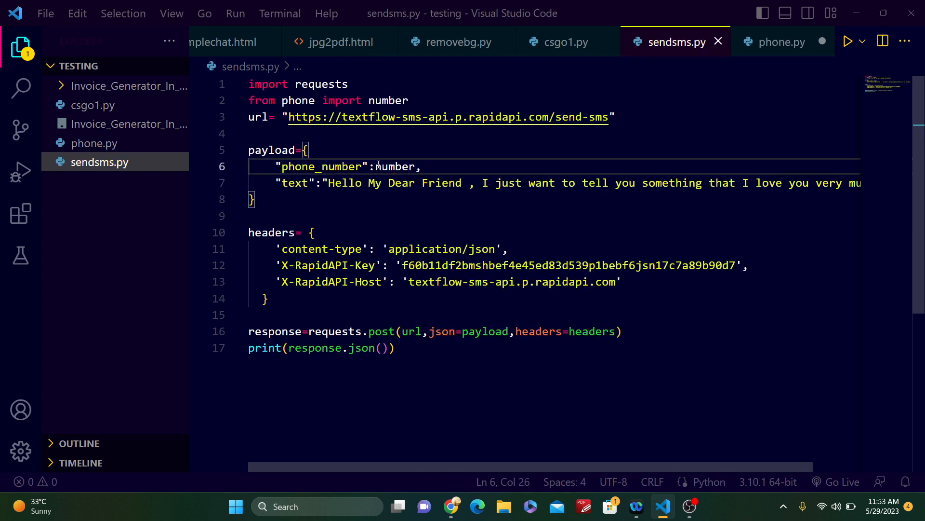
left_click(94, 143)
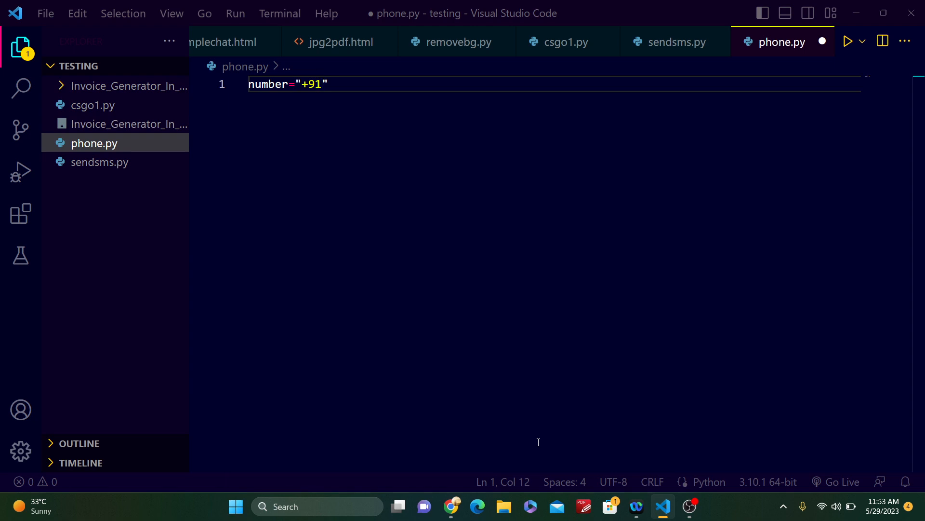
- Complete phone.py's number with digits 12345698 after +91 and select the placeholder digits
type("1")
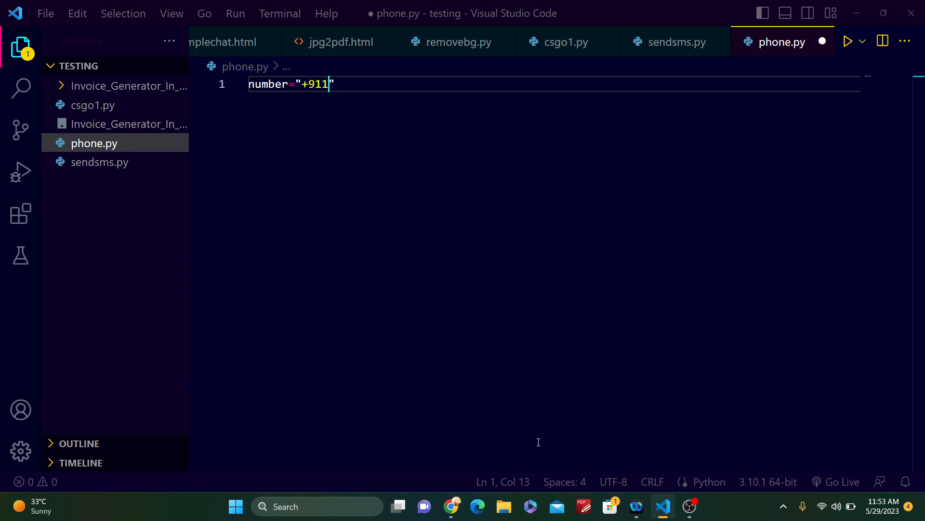
type("234569870")
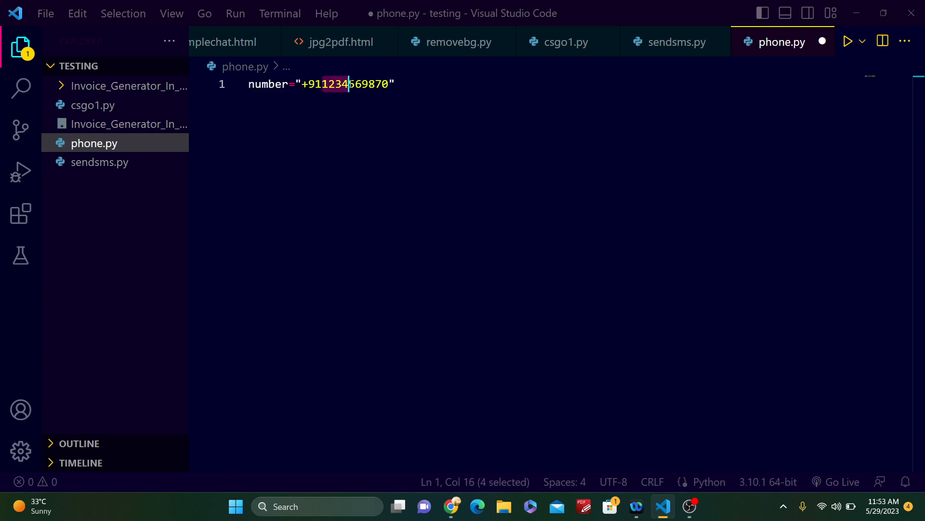
left_click_drag(347, 84, 389, 83)
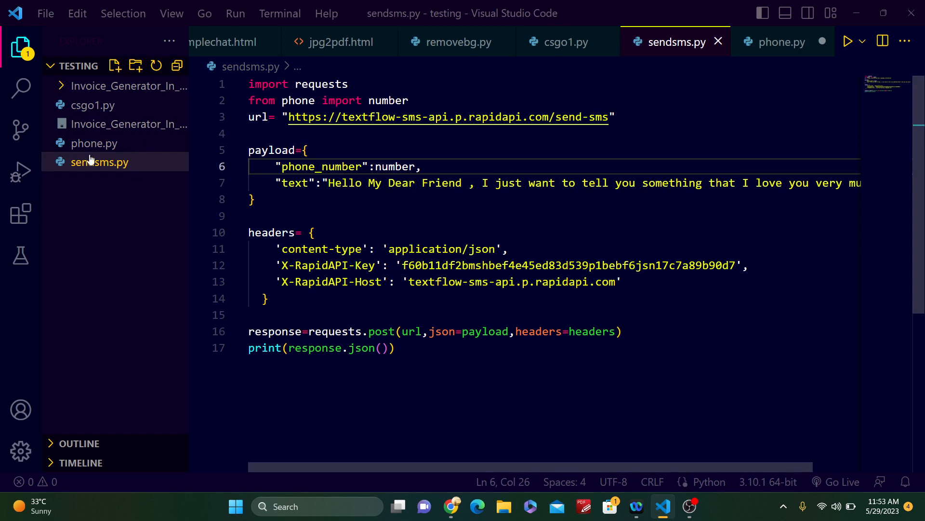
- Bring the sendsms.py editor tab back to the front
left_click(93, 142)
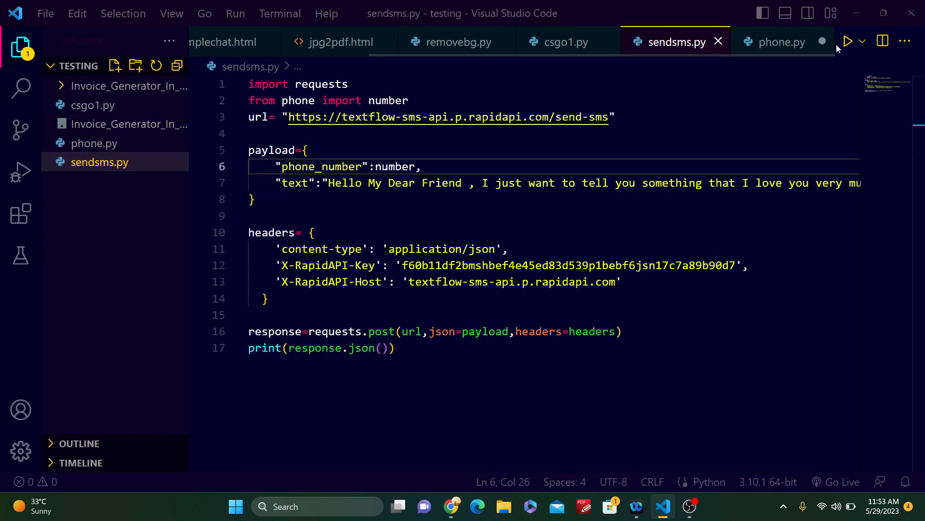
mouse_move(94, 143)
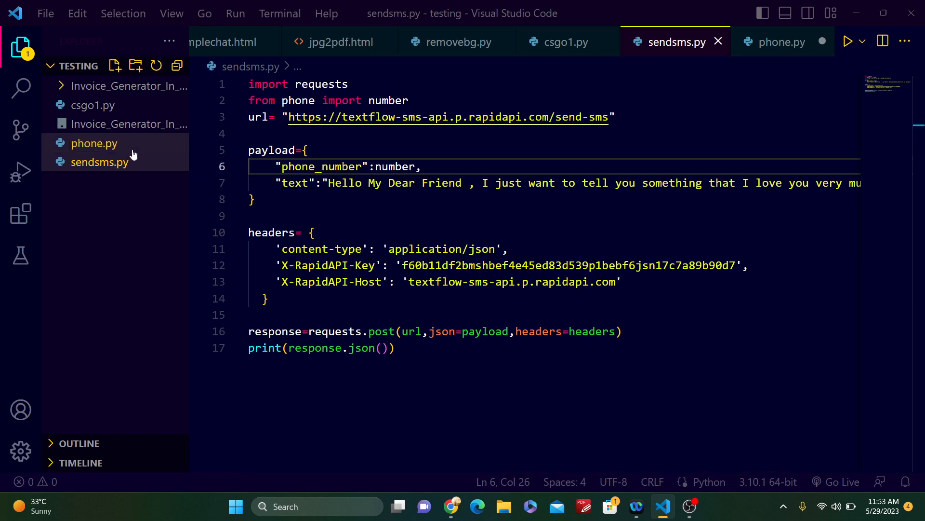
mouse_move(187, 229)
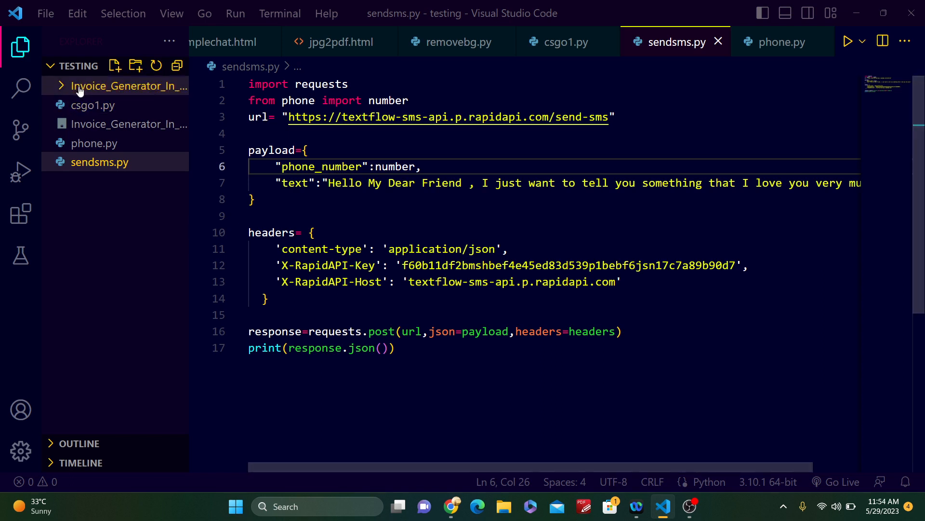
mouse_move(93, 144)
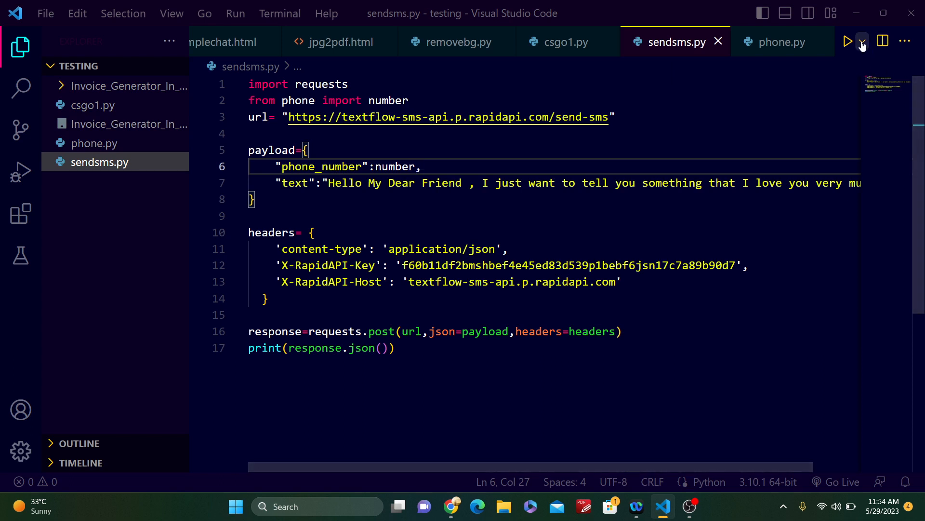
- Run sendsms.py and get the status 200 'Message sent successfully' response
left_click(849, 41)
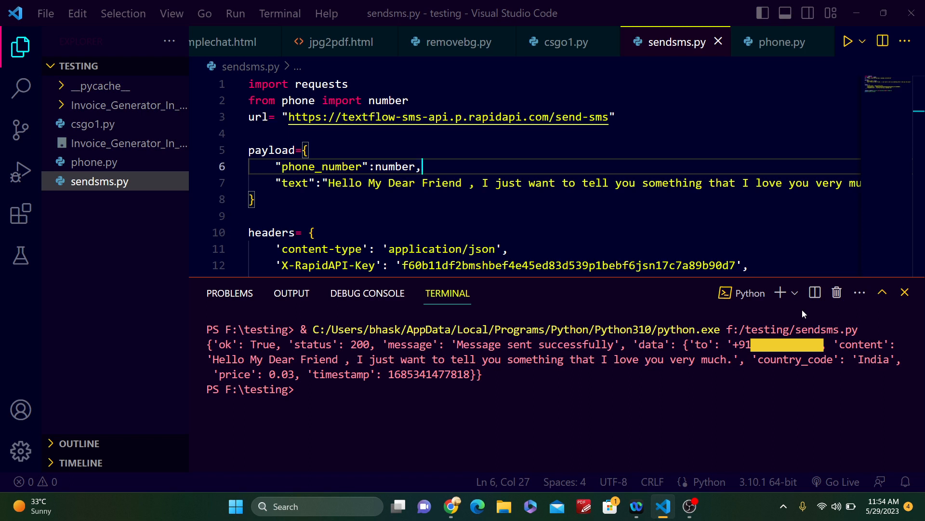
mouse_move(785, 450)
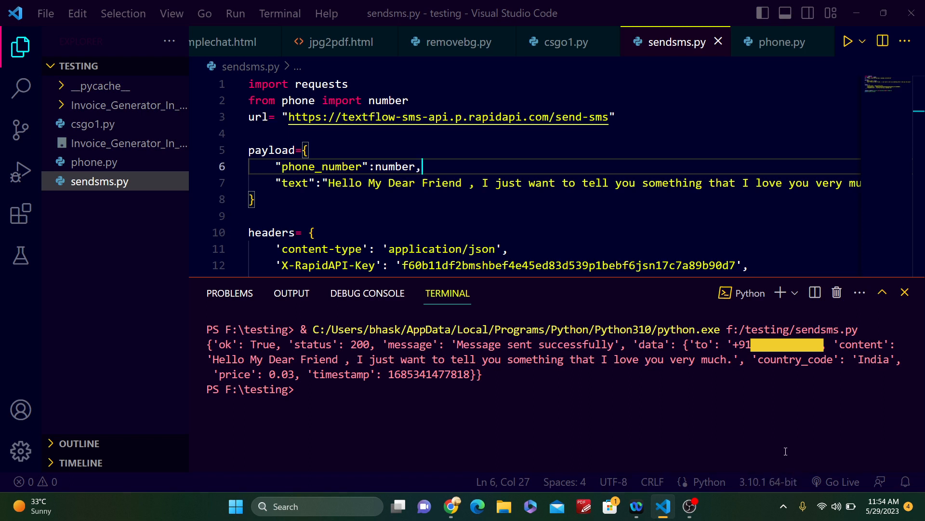